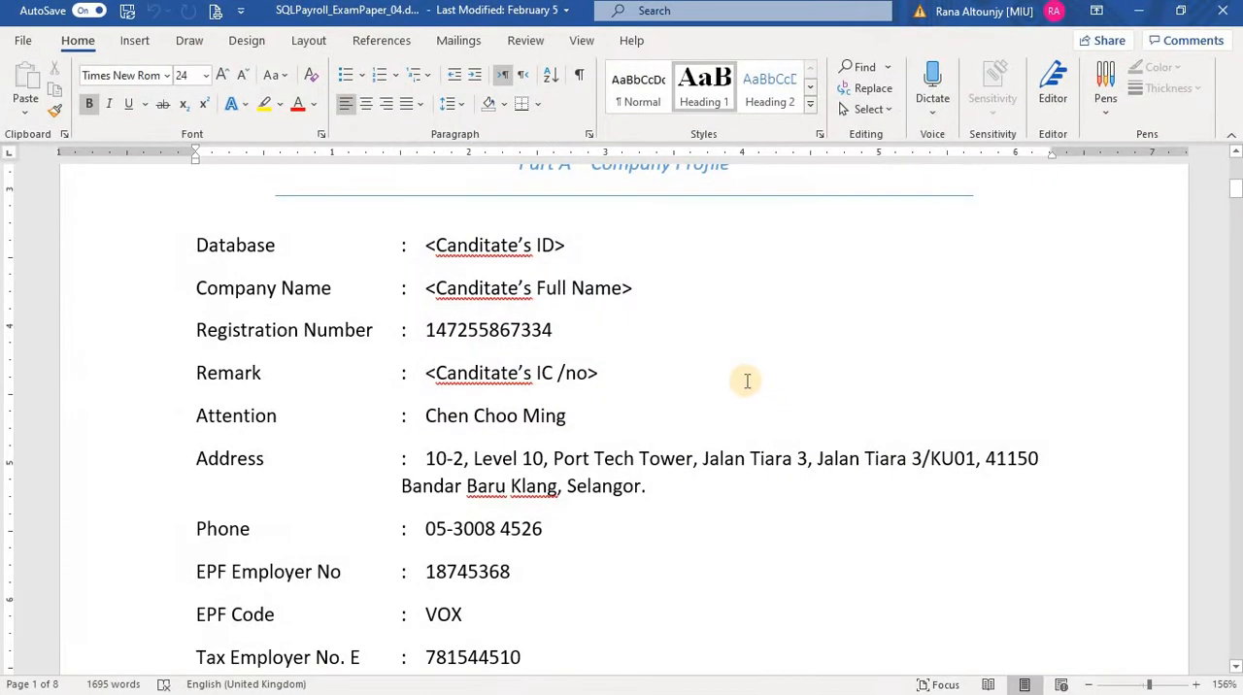
Step: Bring up the SQL Payroll database manager listing the existing company databases
scroll(up, 3)
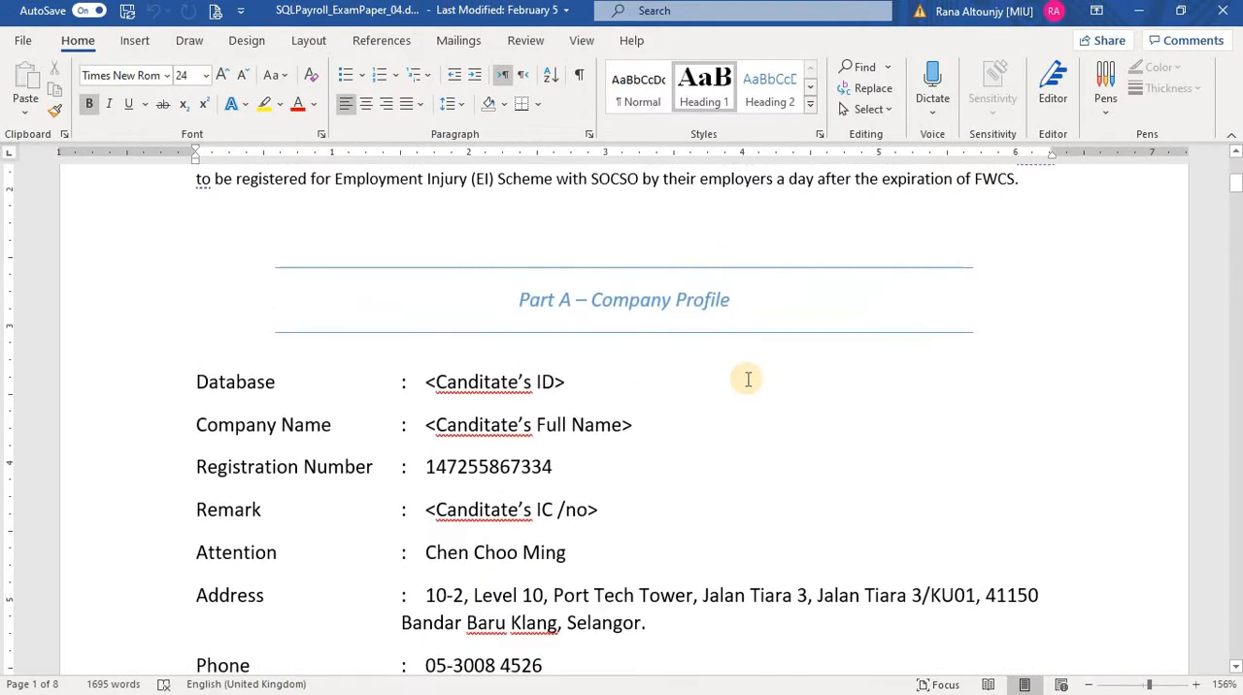
scroll(down, 3)
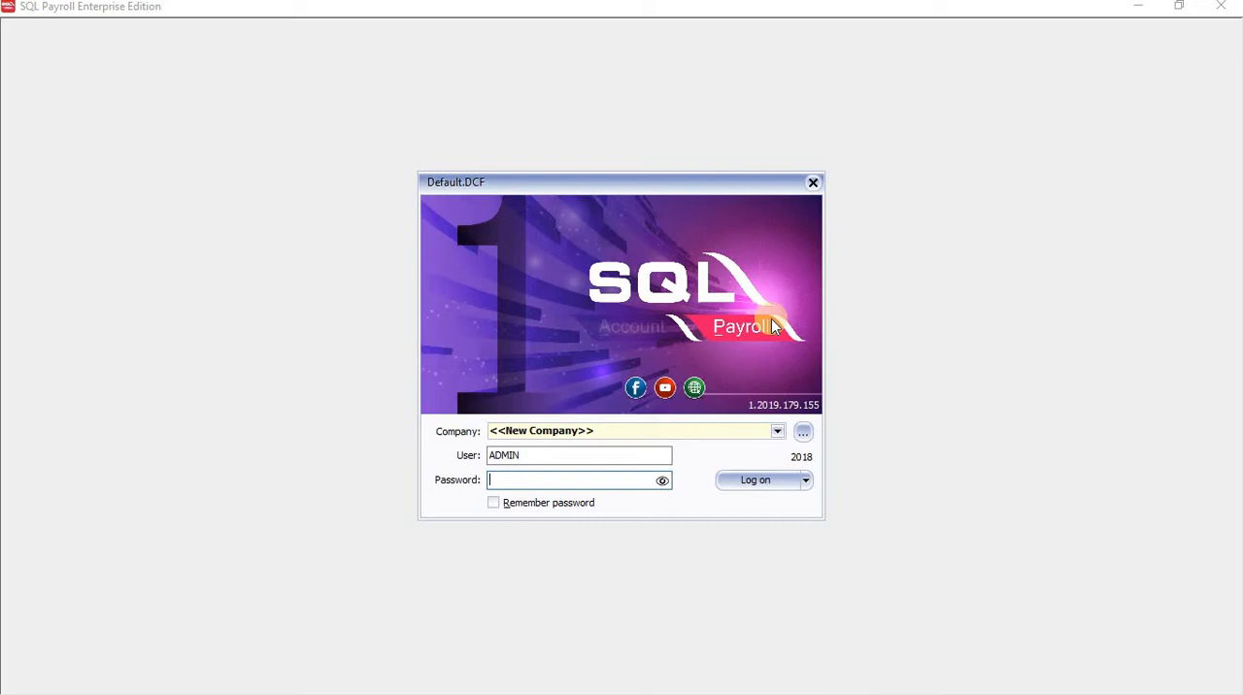
mouse_move(1215, 384)
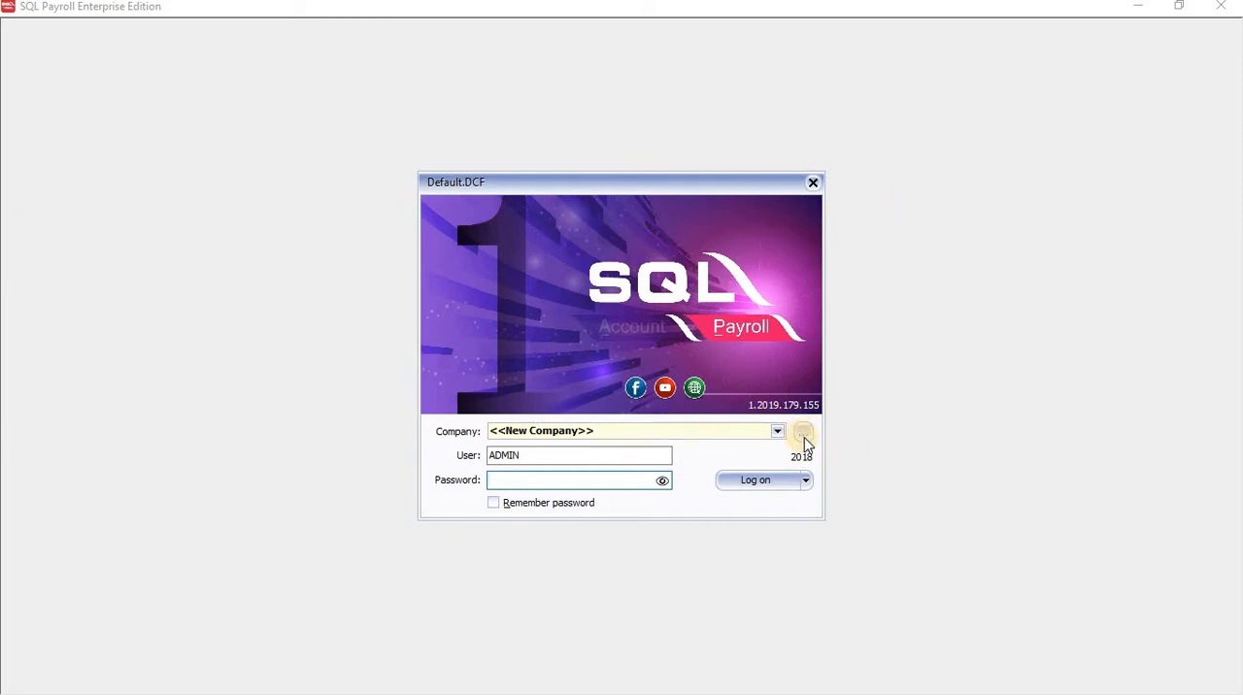
click(804, 435)
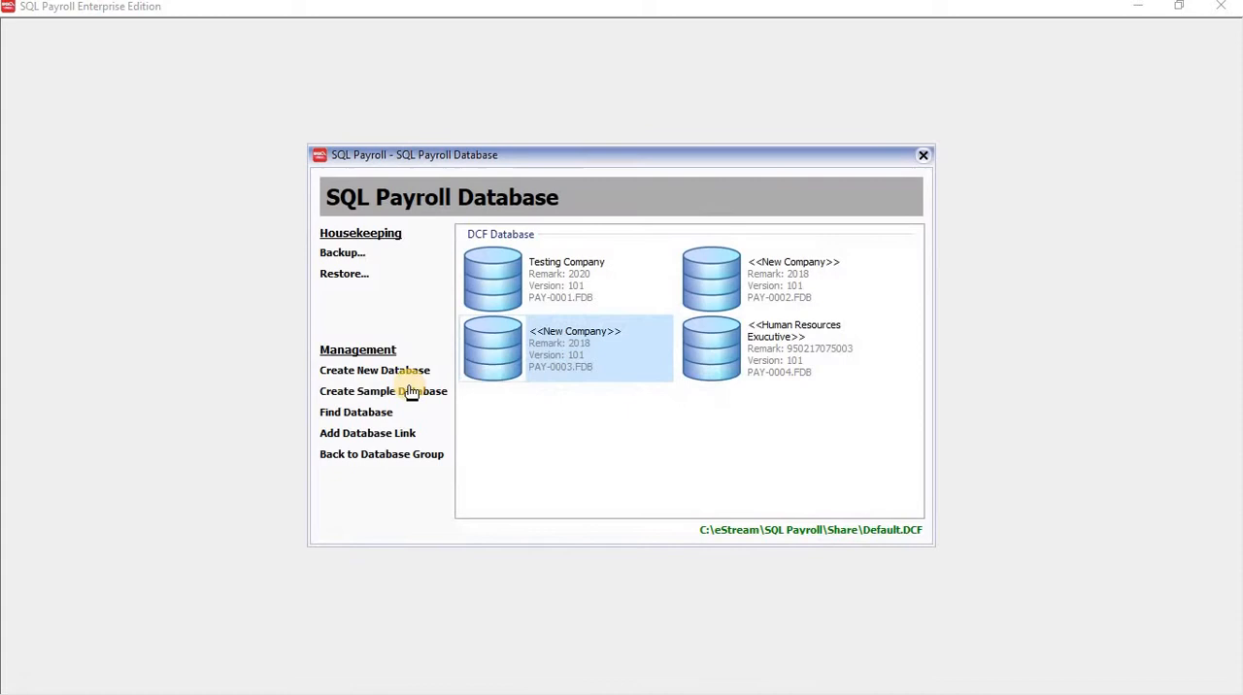
Step: Create a new company database and enter the company name Am Auto 123
click(373, 369)
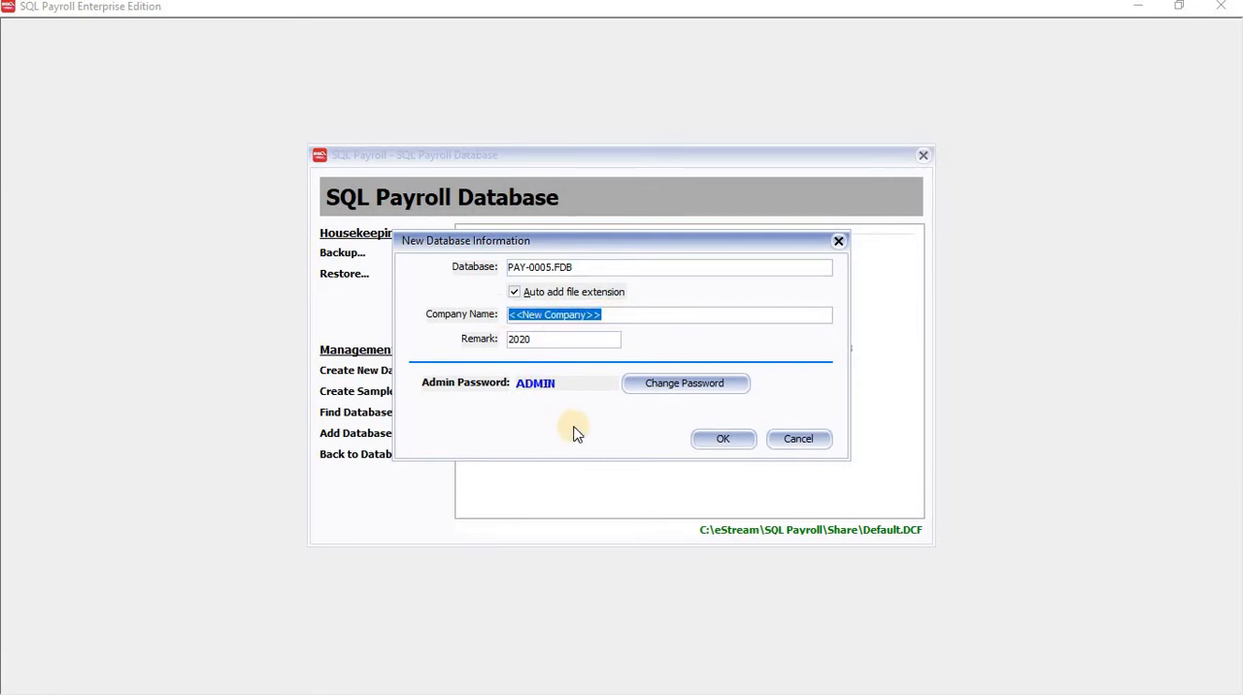
text(Am Auto 1)
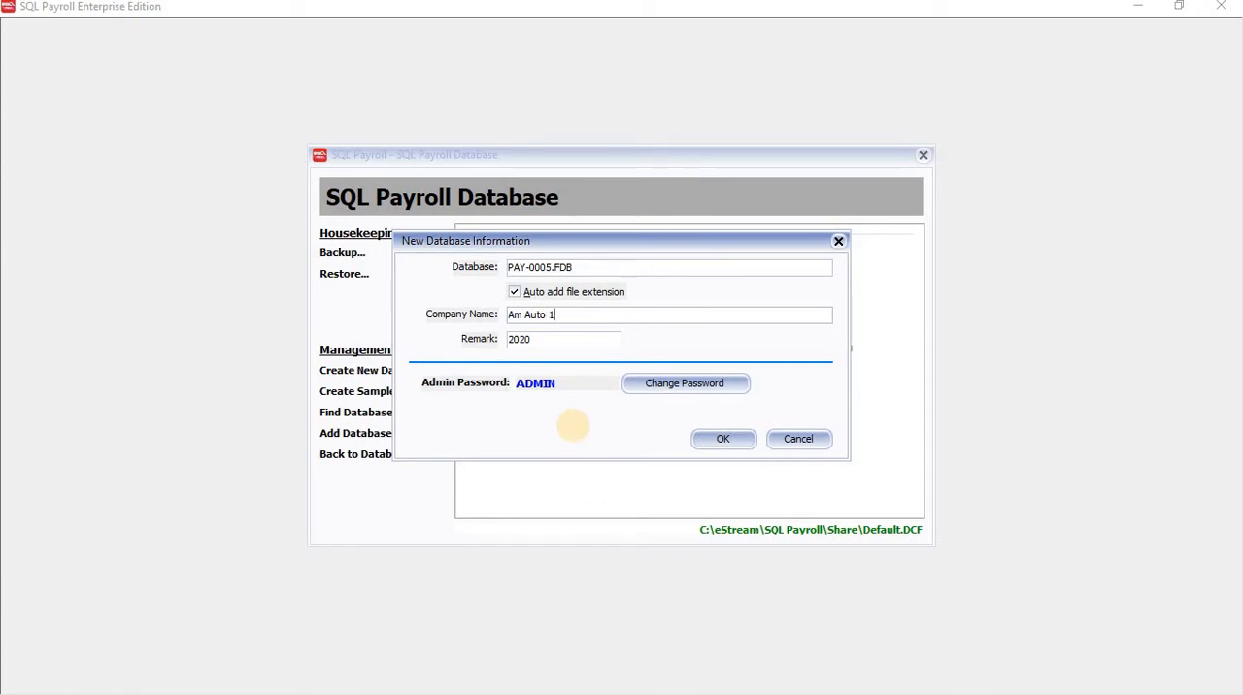
key(backspace)
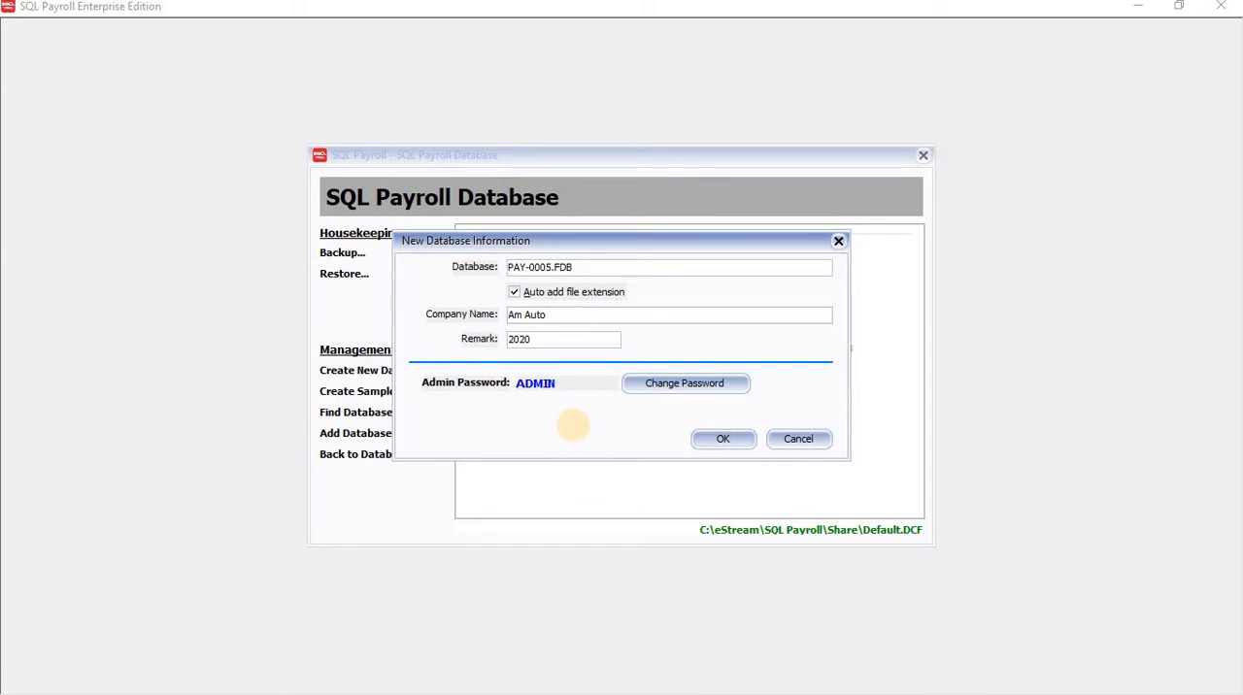
text(123)
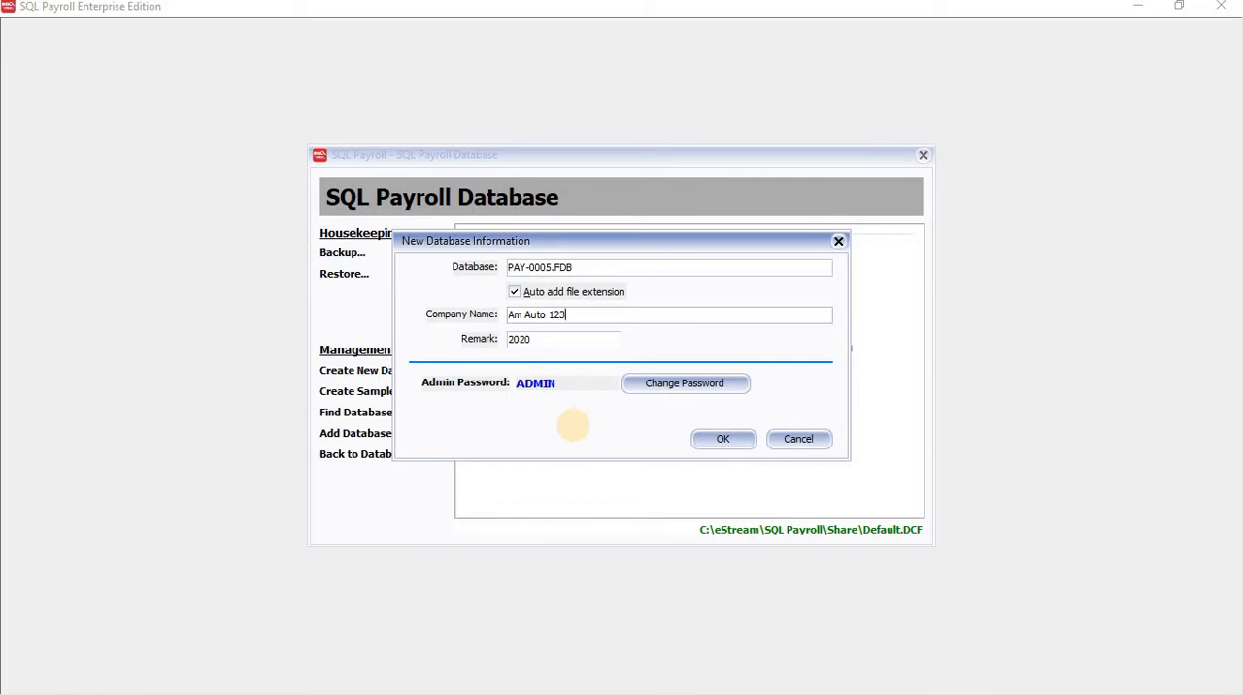
mouse_move(544, 421)
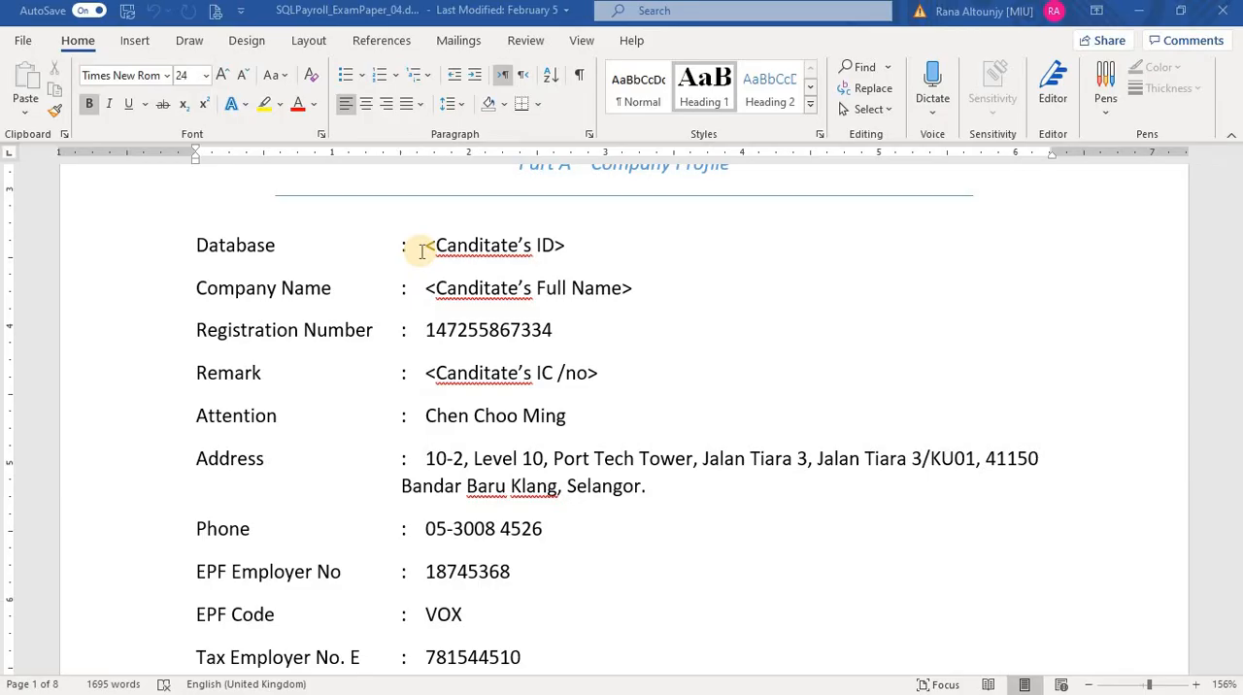
mouse_move(536, 262)
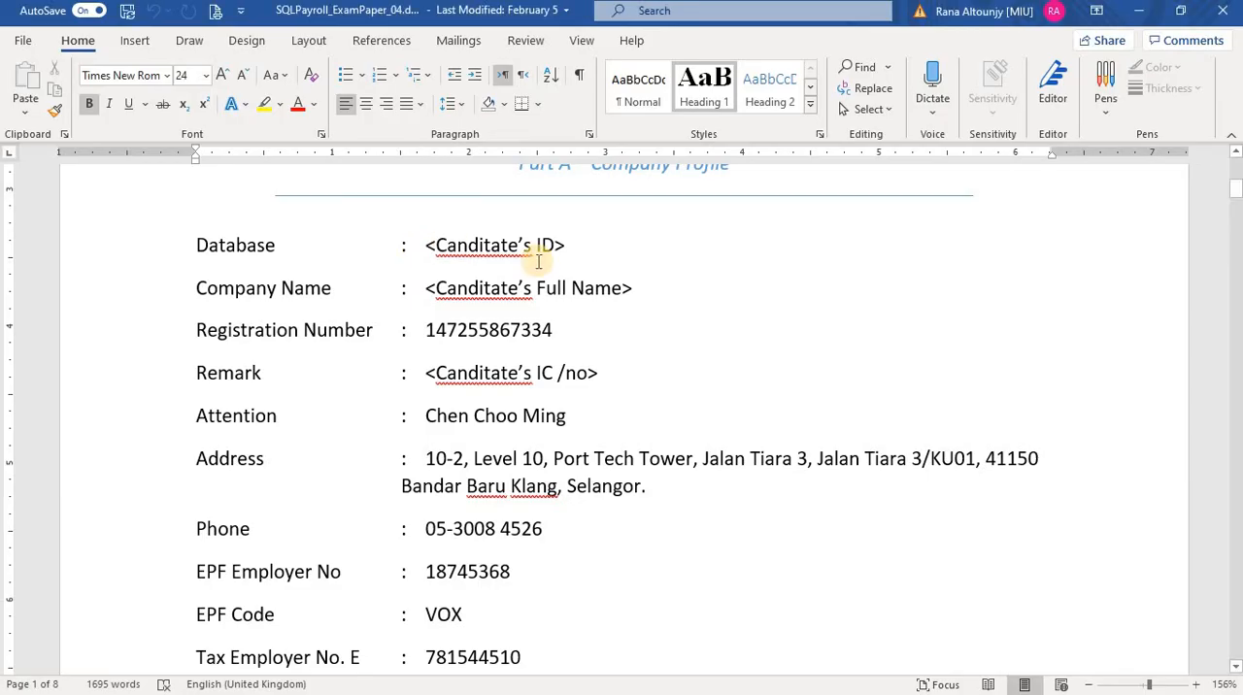
mouse_move(547, 229)
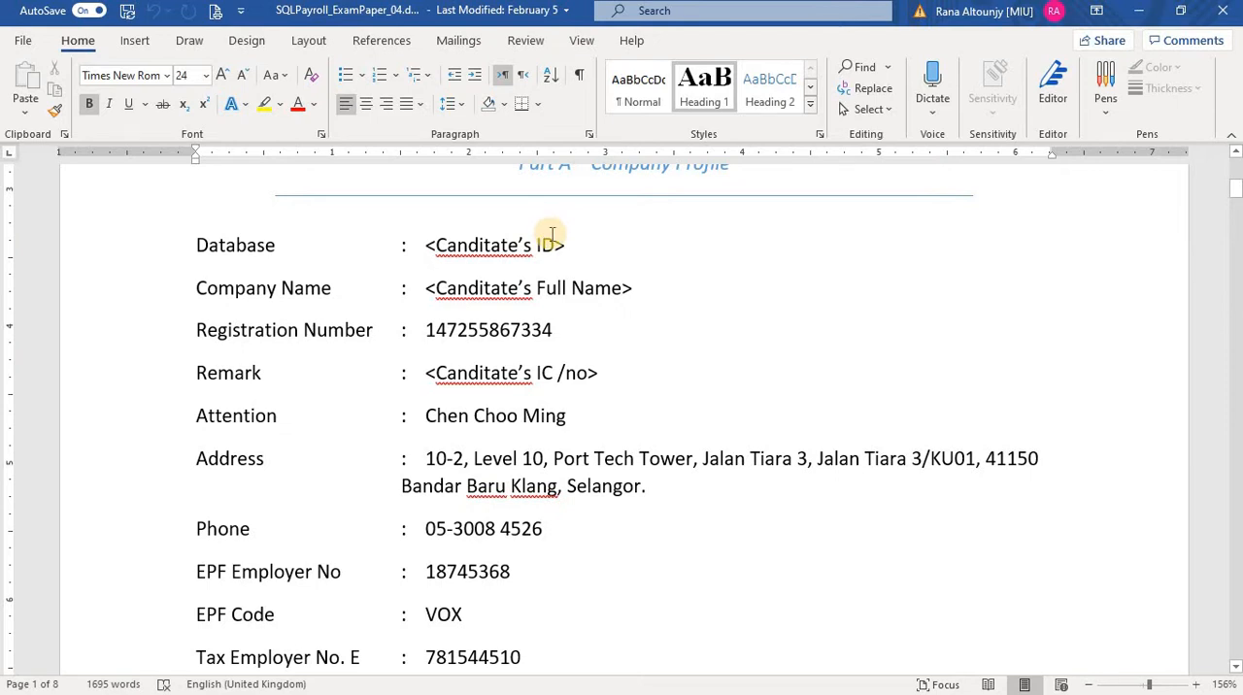
mouse_move(586, 300)
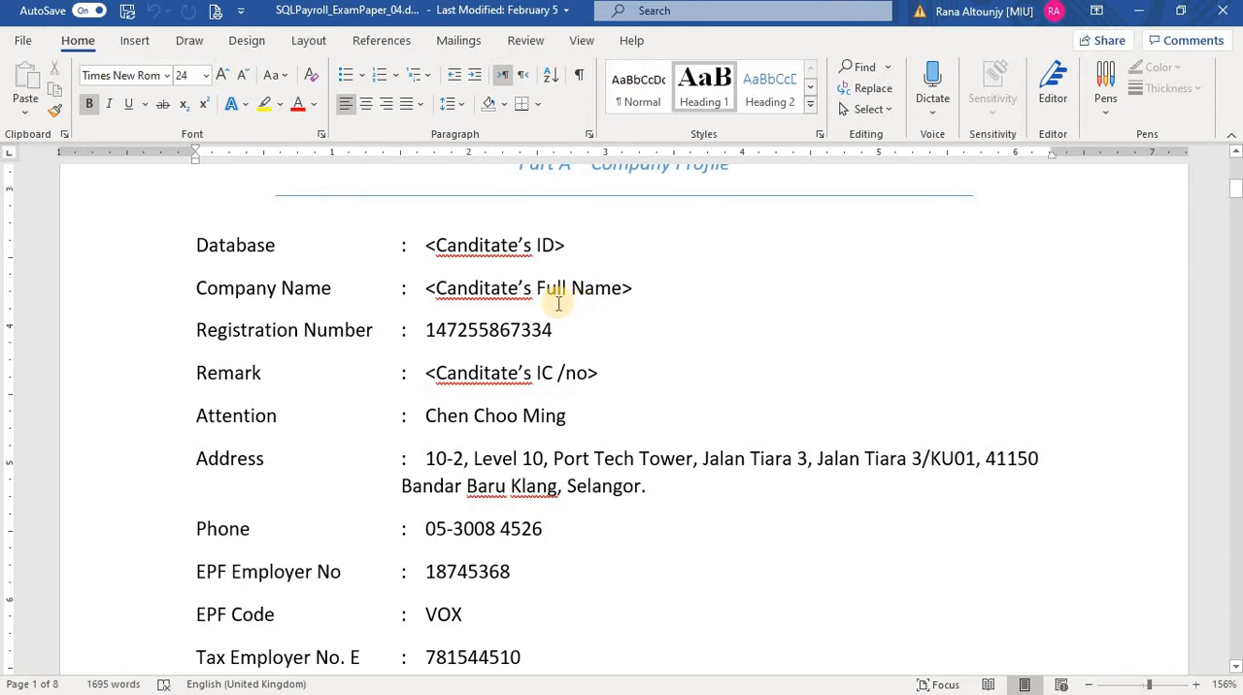
scroll(up, 3)
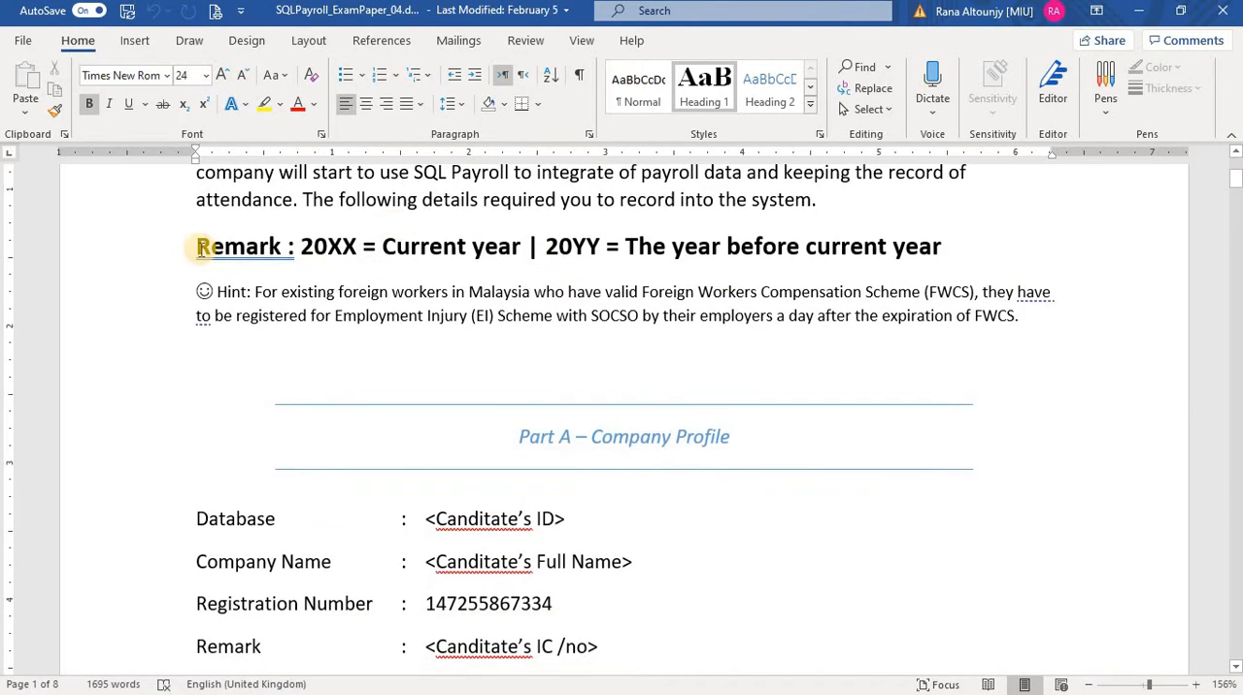
scroll(down, 3)
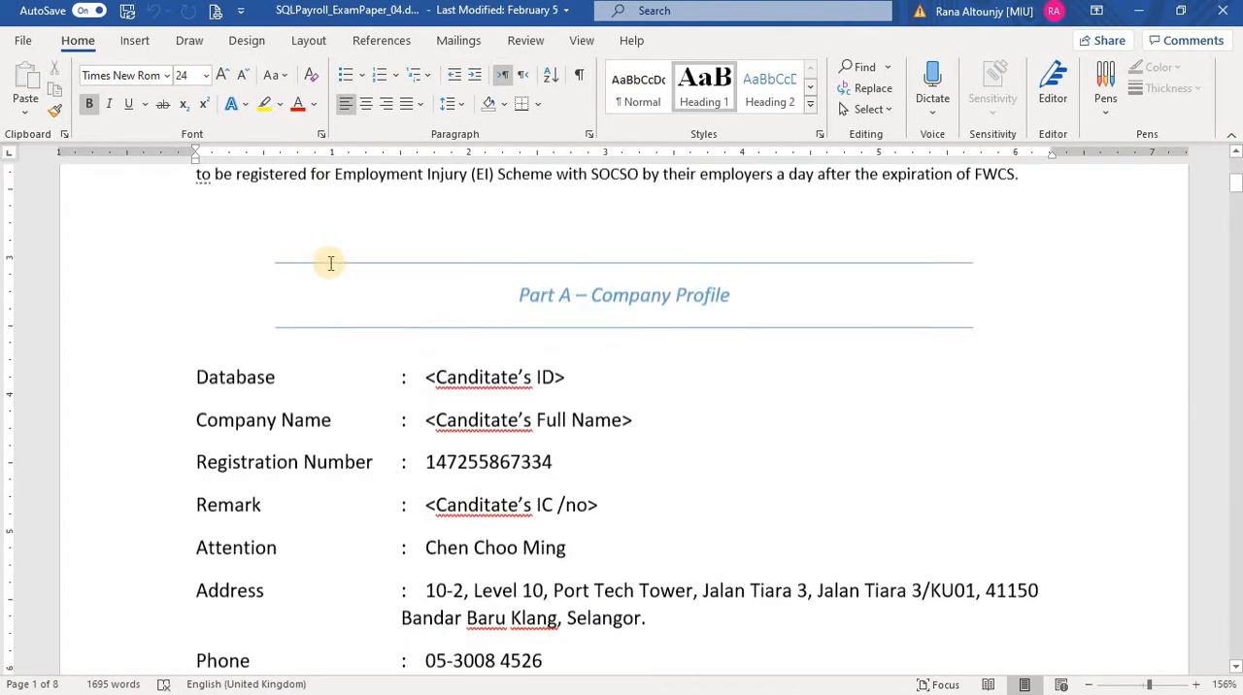
scroll(down, 3)
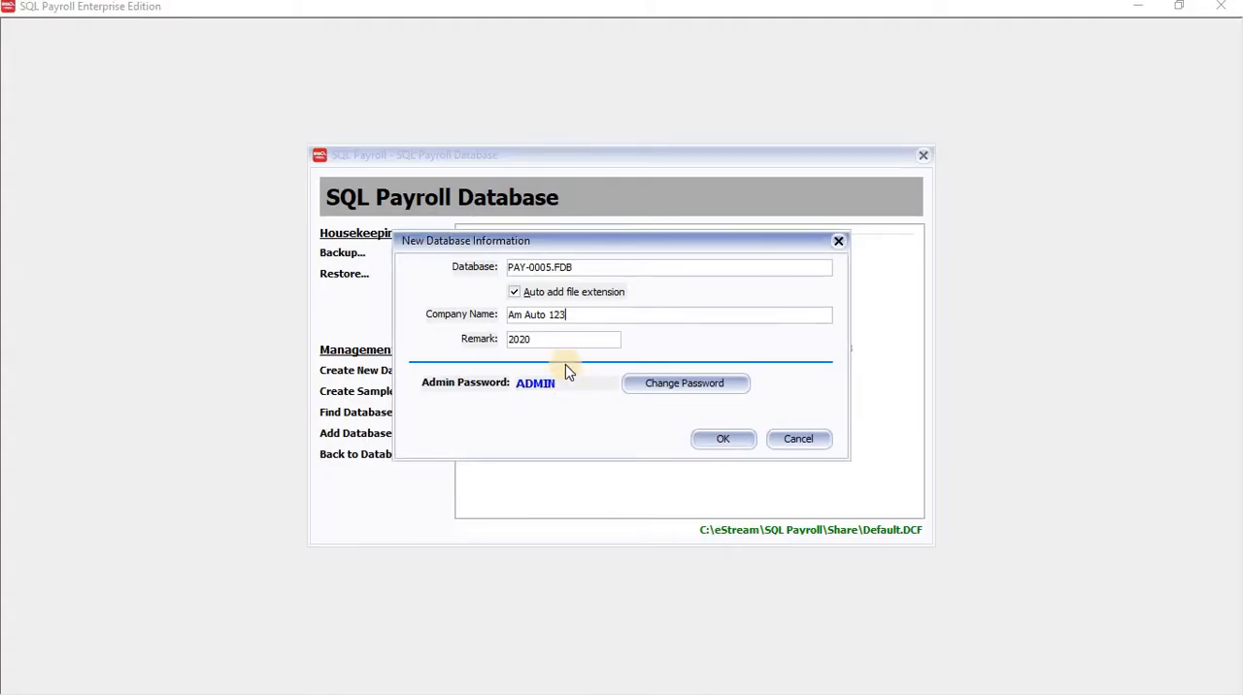
Step: Set the remark to 2019 and confirm creating the Am Auto 123 database
triple_click(564, 337)
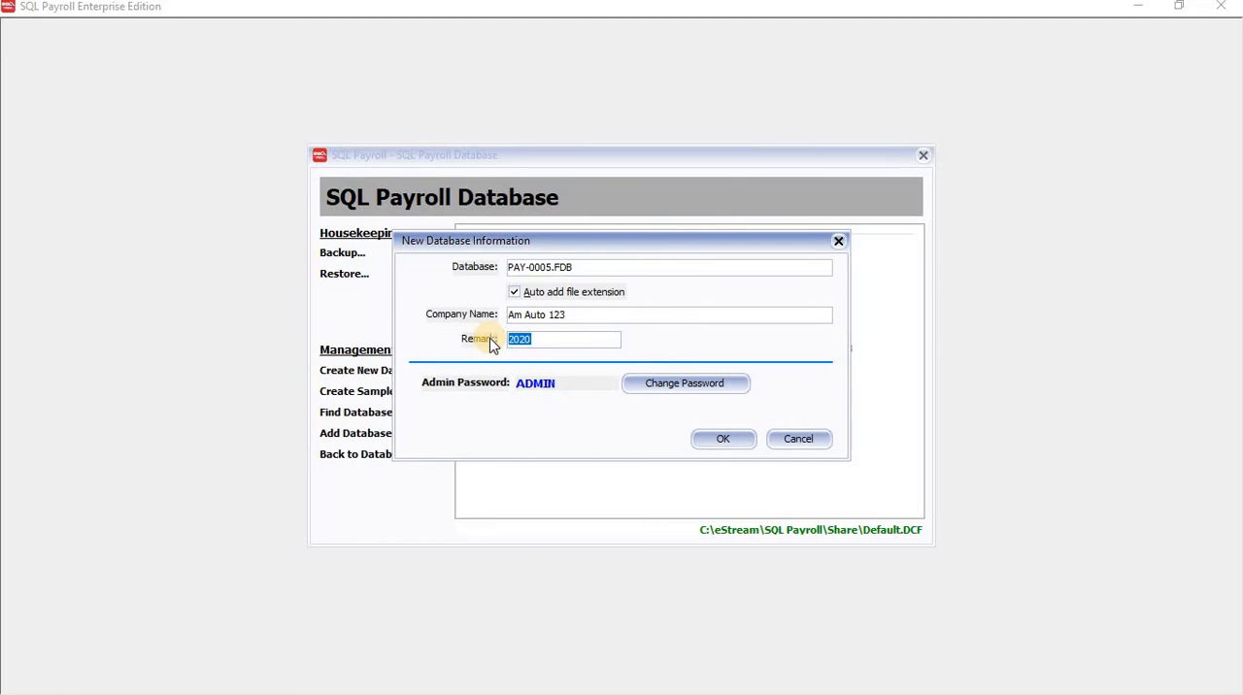
text(2019)
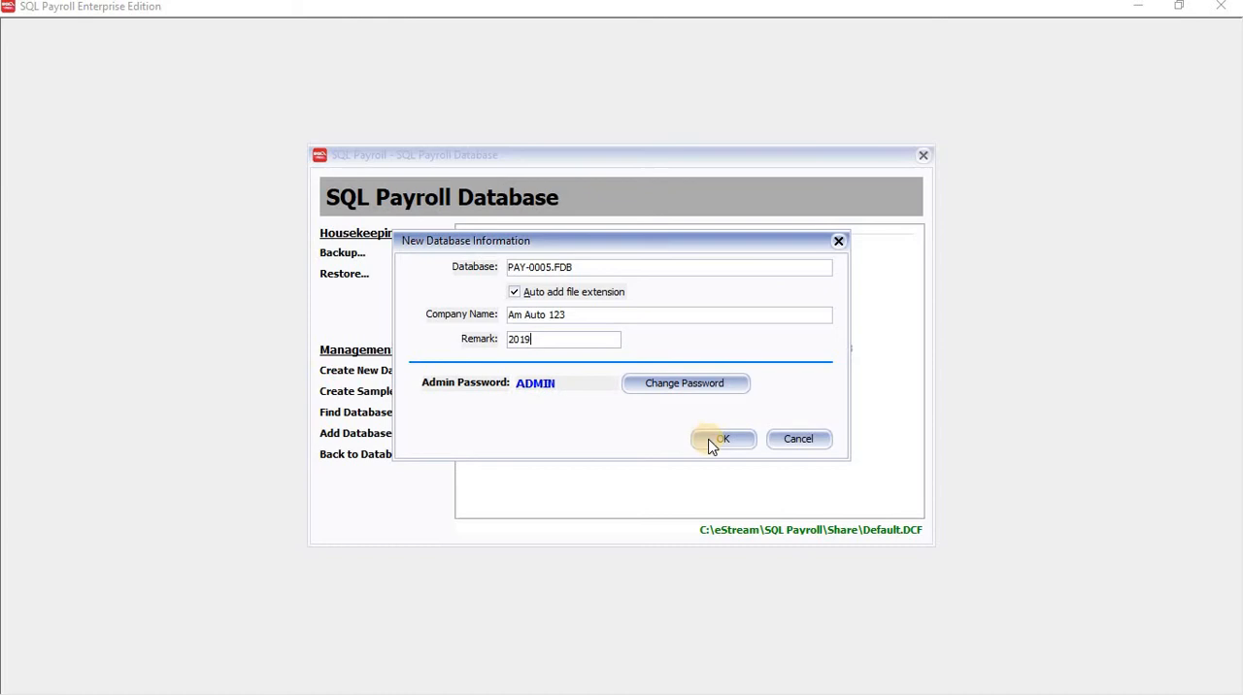
click(723, 439)
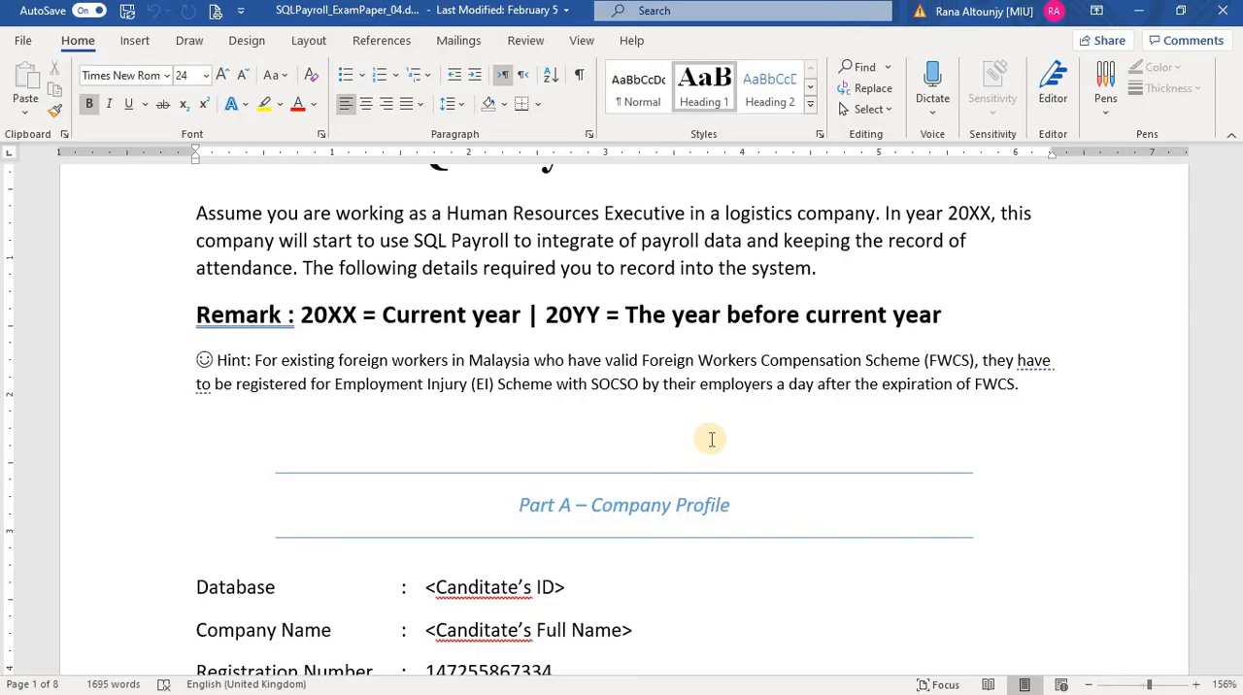
scroll(down, 3)
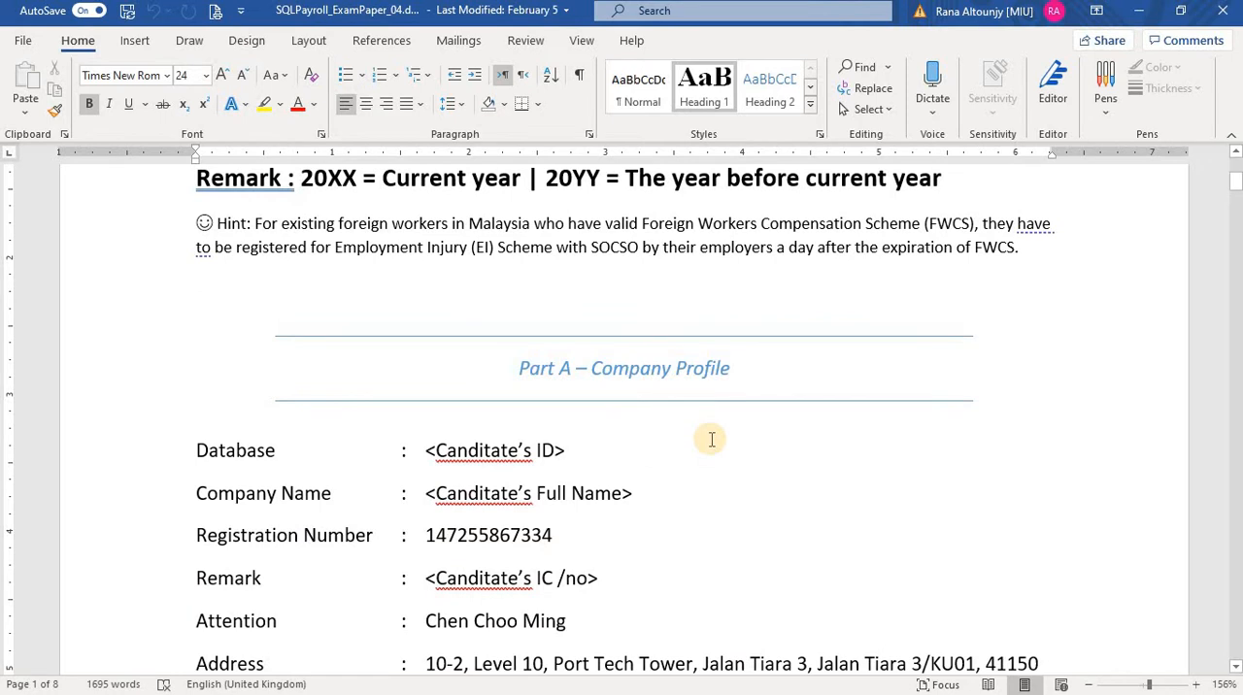
mouse_move(390, 212)
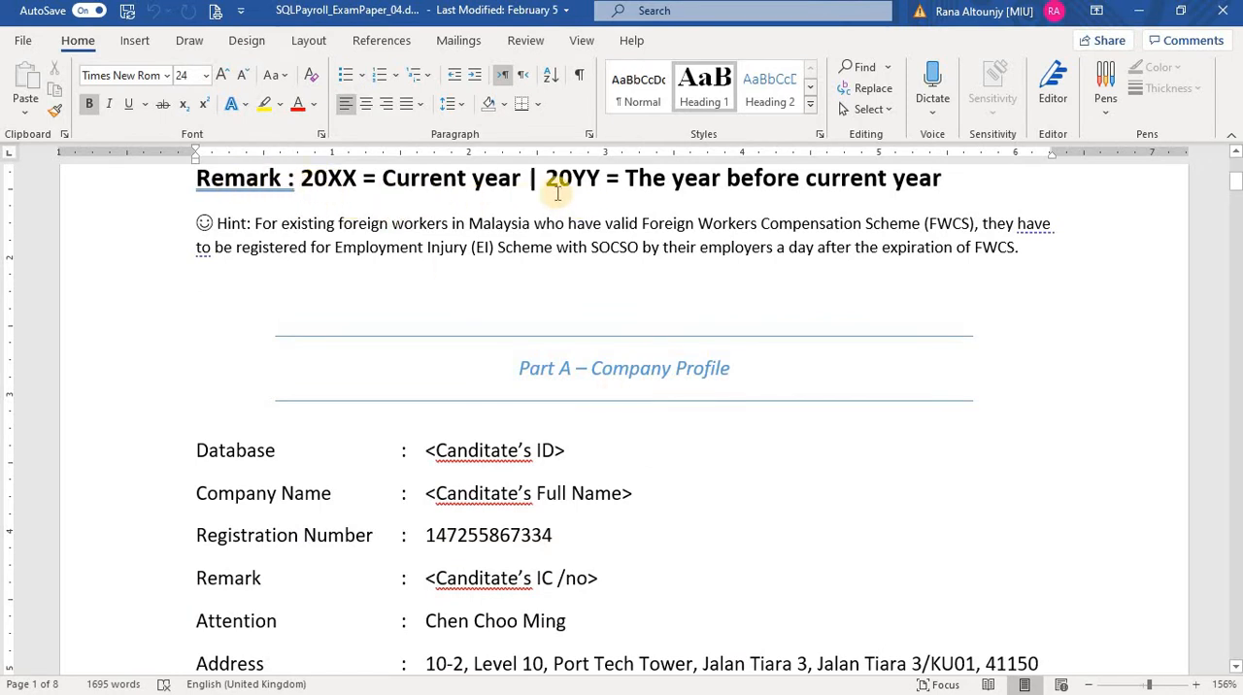
mouse_move(843, 179)
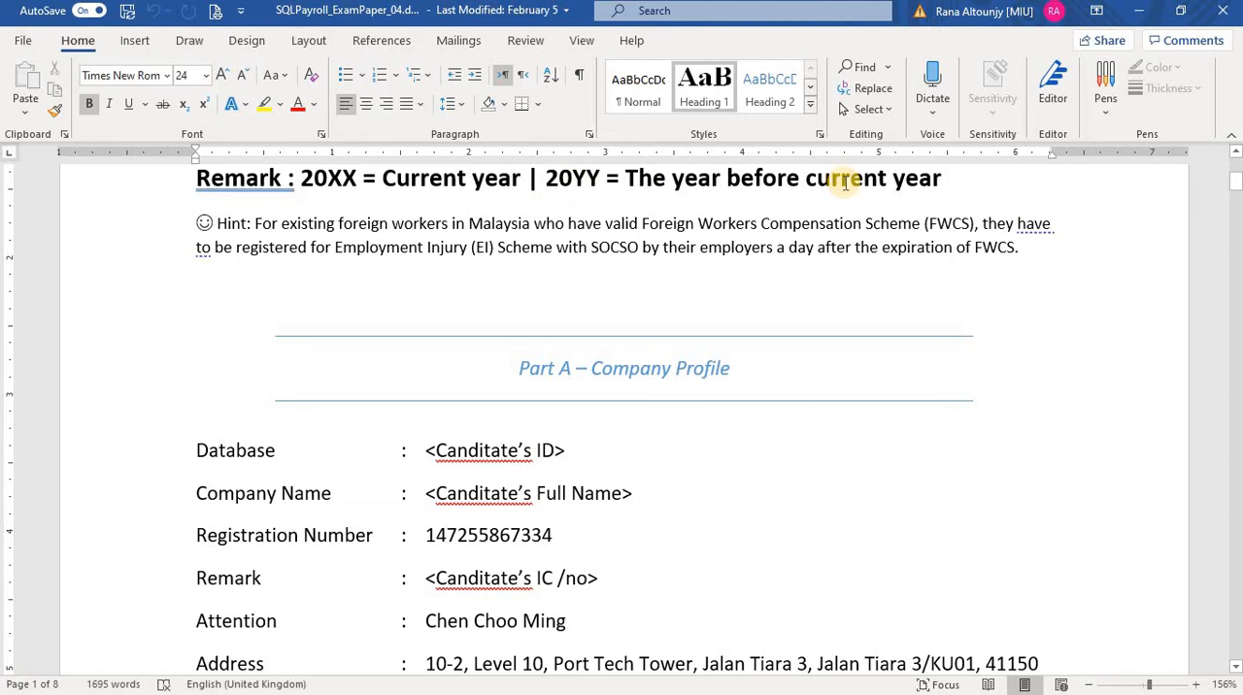
scroll(down, 3)
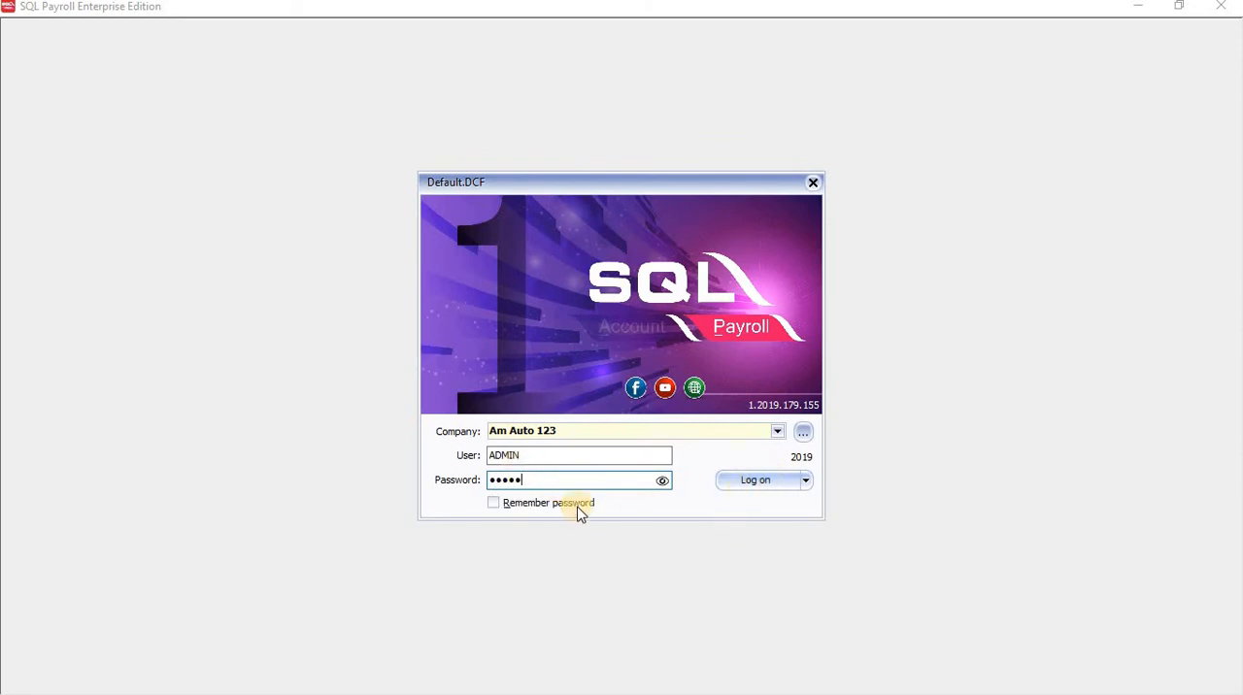
Step: Log on to Am Auto 123 with Remember password ticked
click(494, 501)
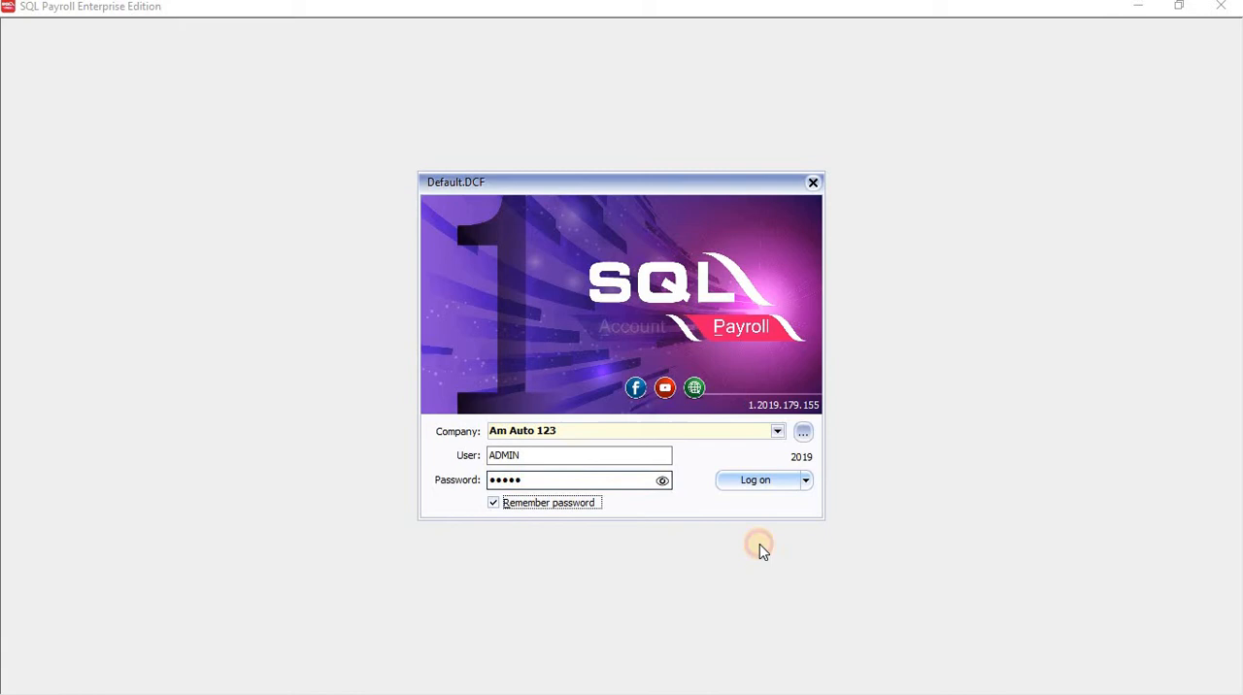
click(756, 479)
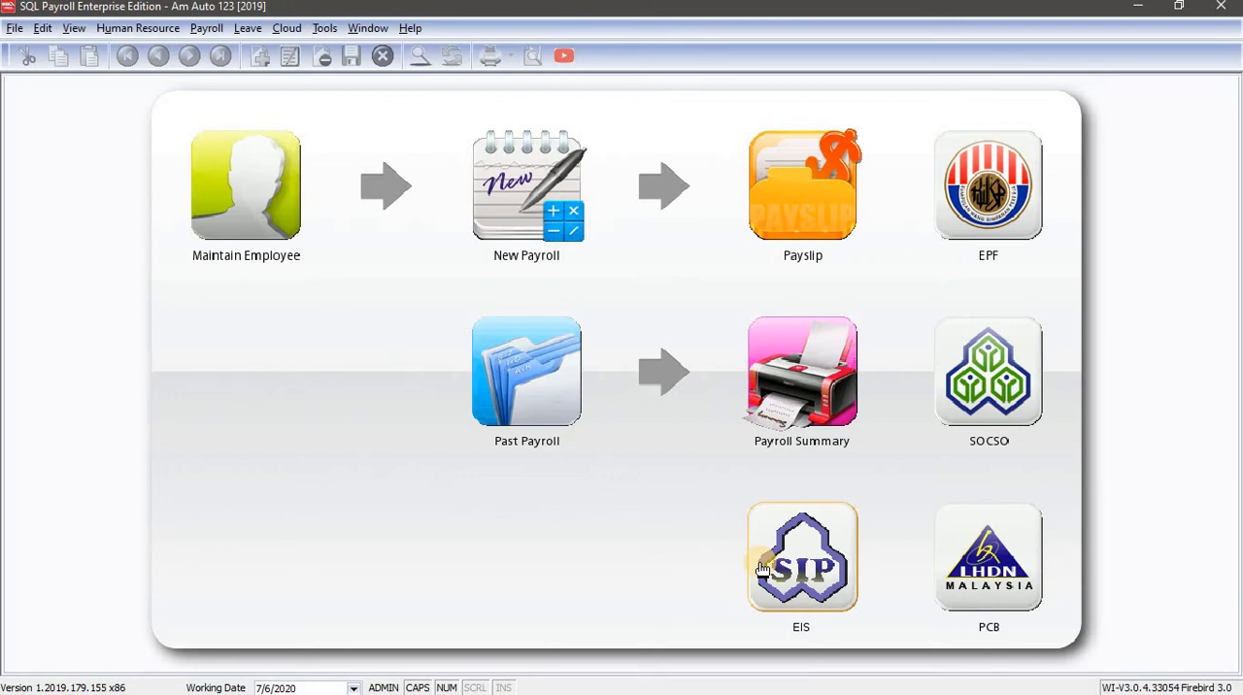
mouse_move(761, 567)
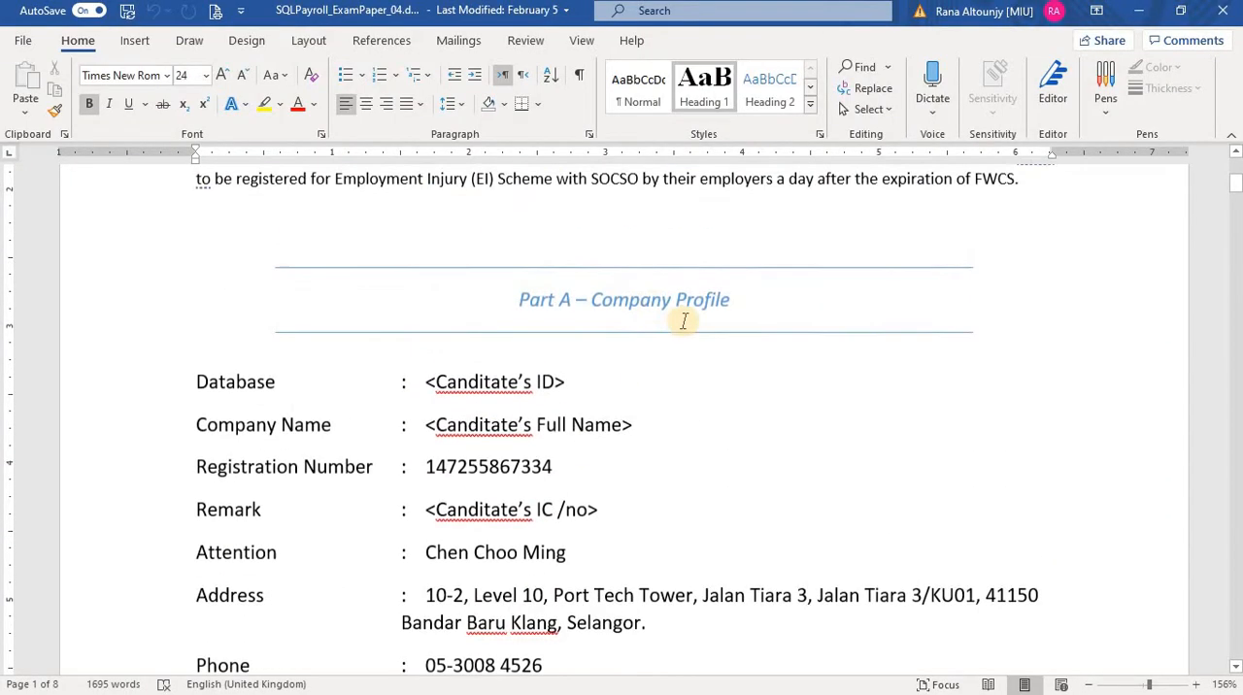
mouse_move(708, 334)
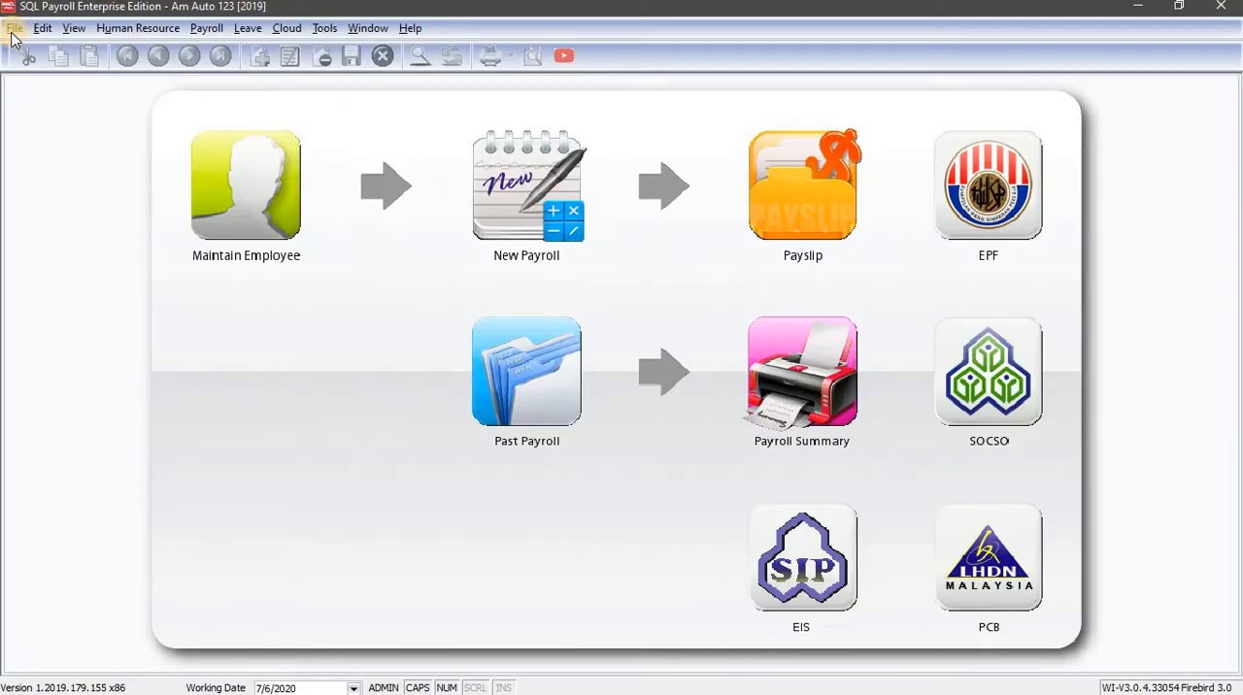
Step: Show the File menu commands on the payroll home screen
click(15, 27)
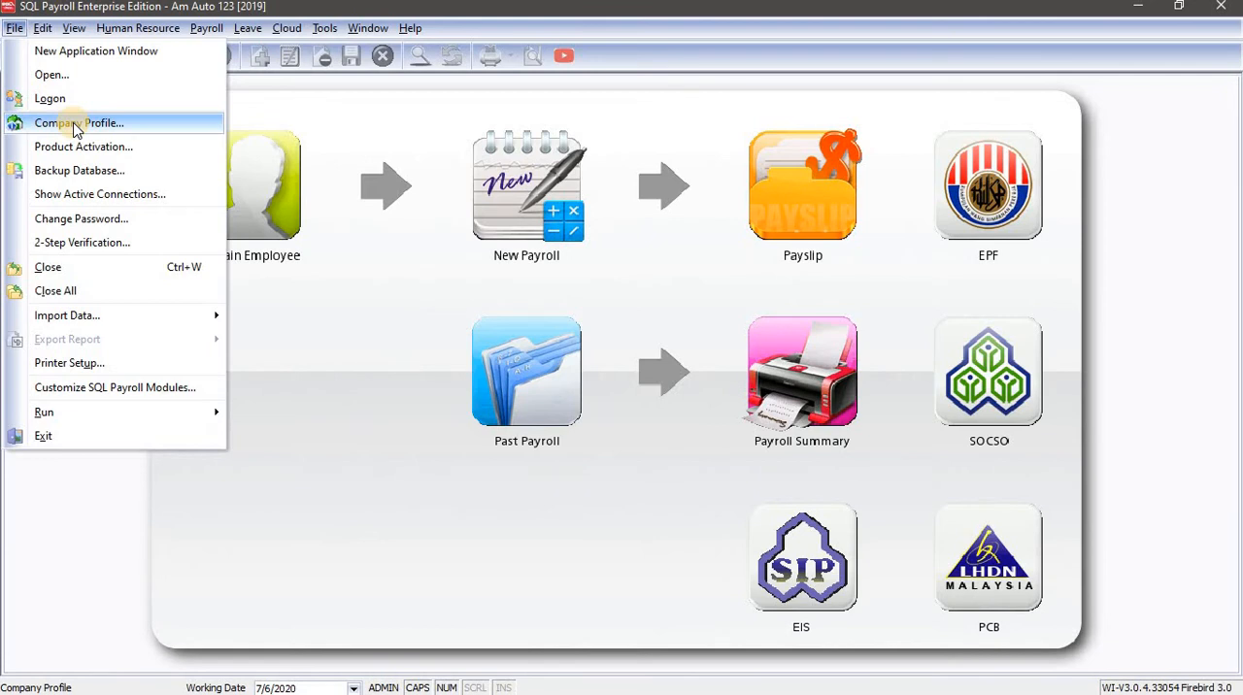
mouse_move(598, 414)
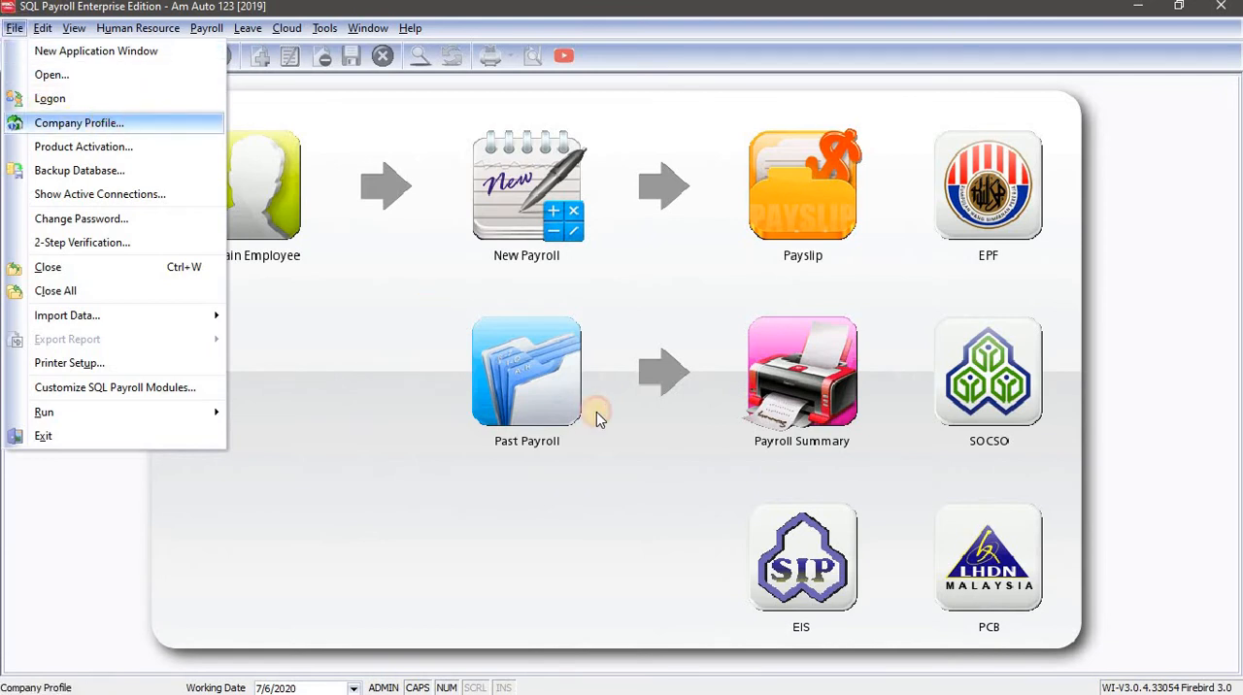
Step: Enter the Company Profile General attention, address lines and postcode 41150
click(77, 122)
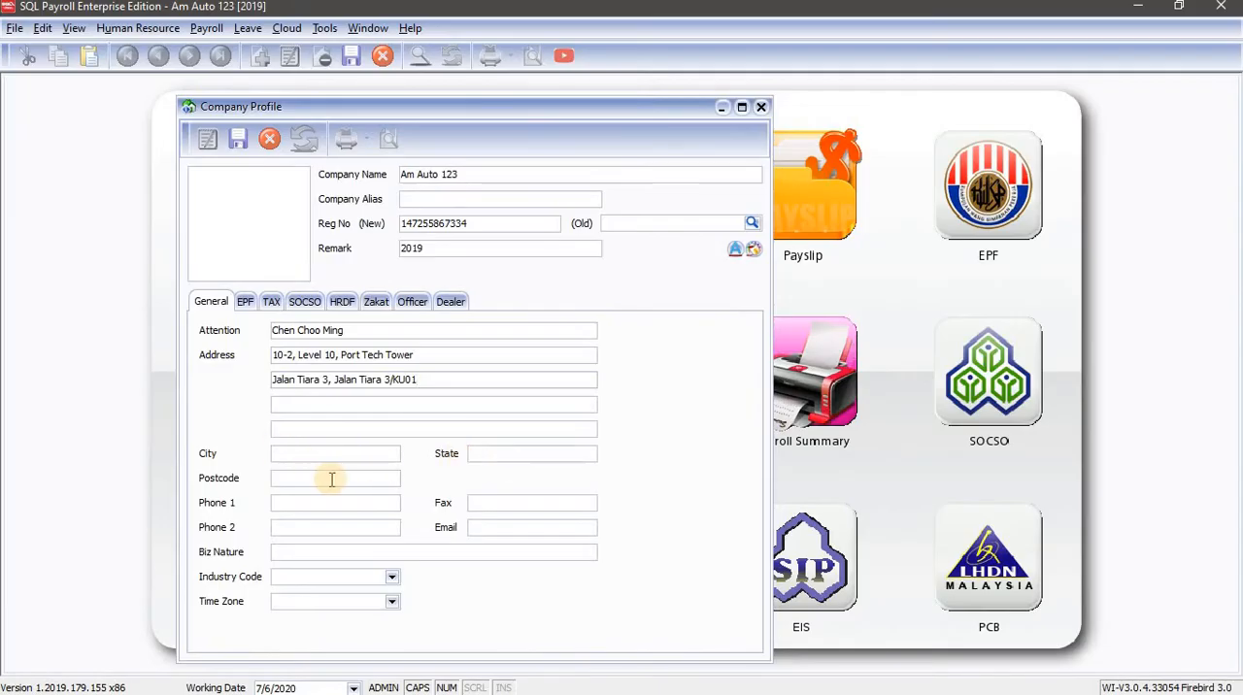
text(41150)
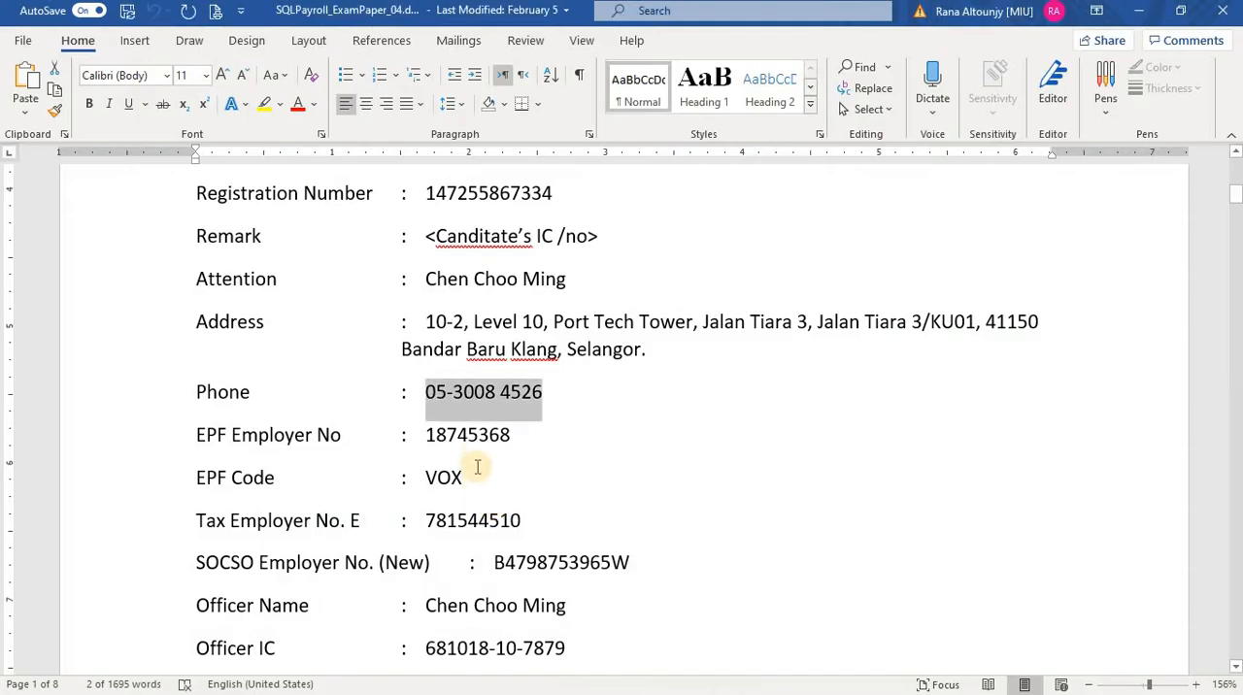
double_click(466, 435)
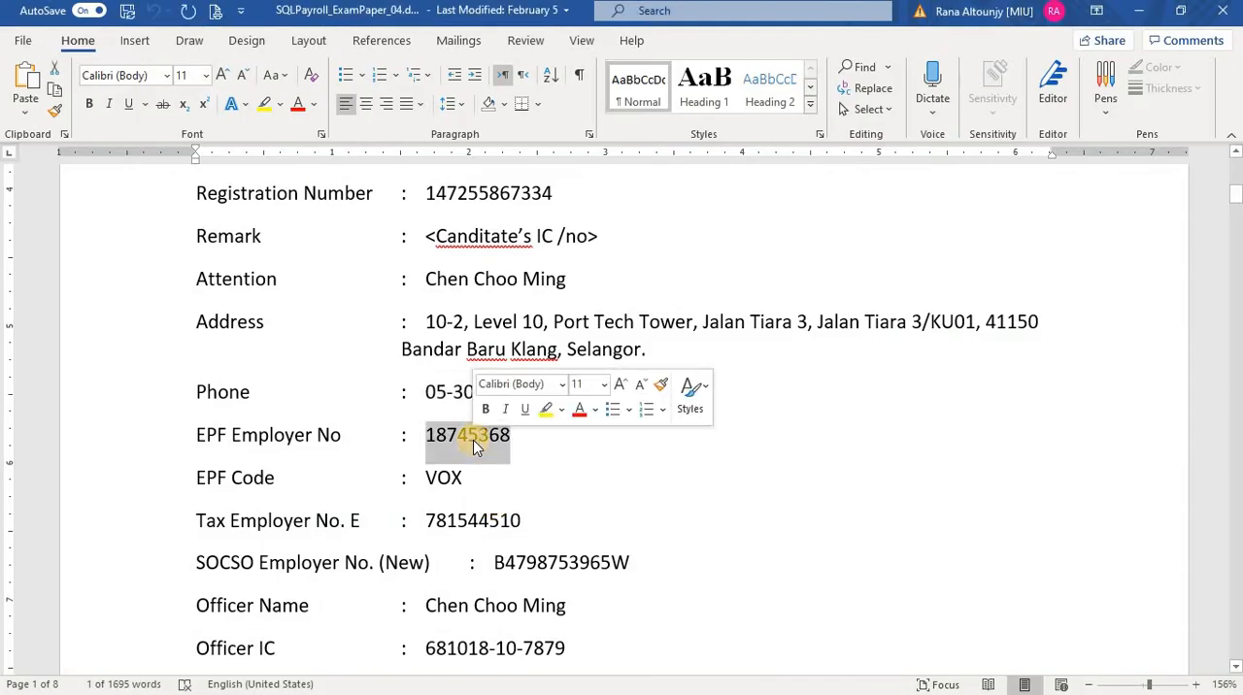
click(592, 473)
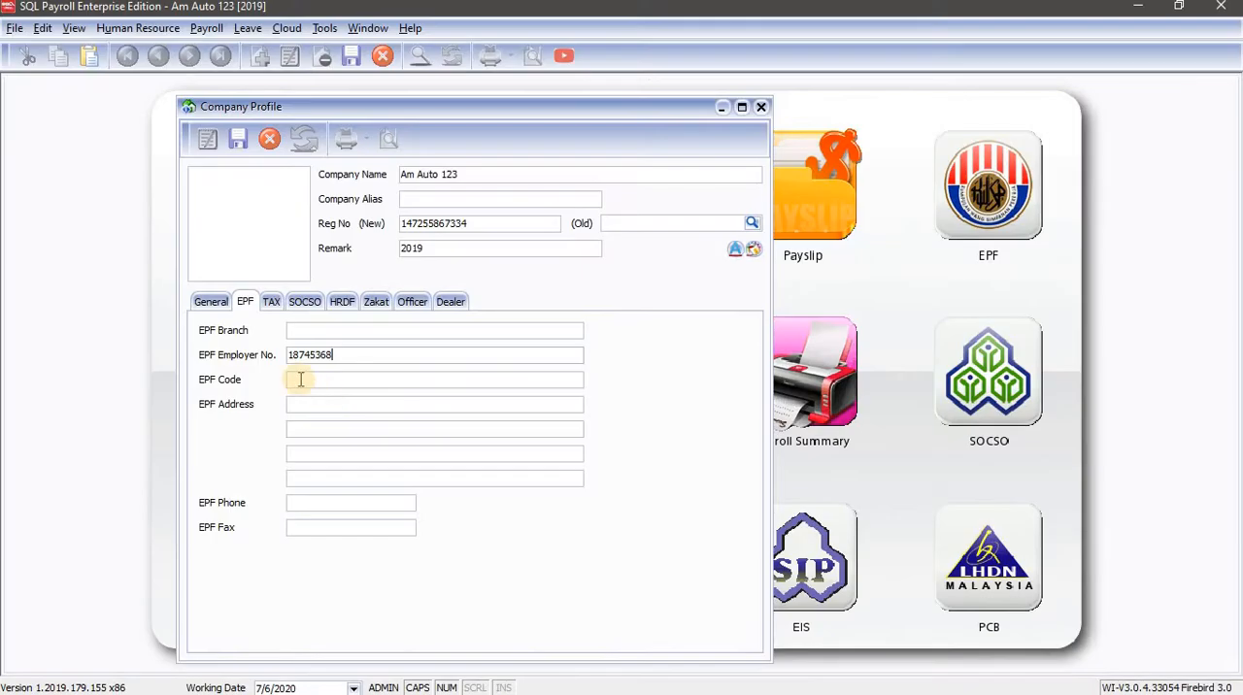
text(VOX)
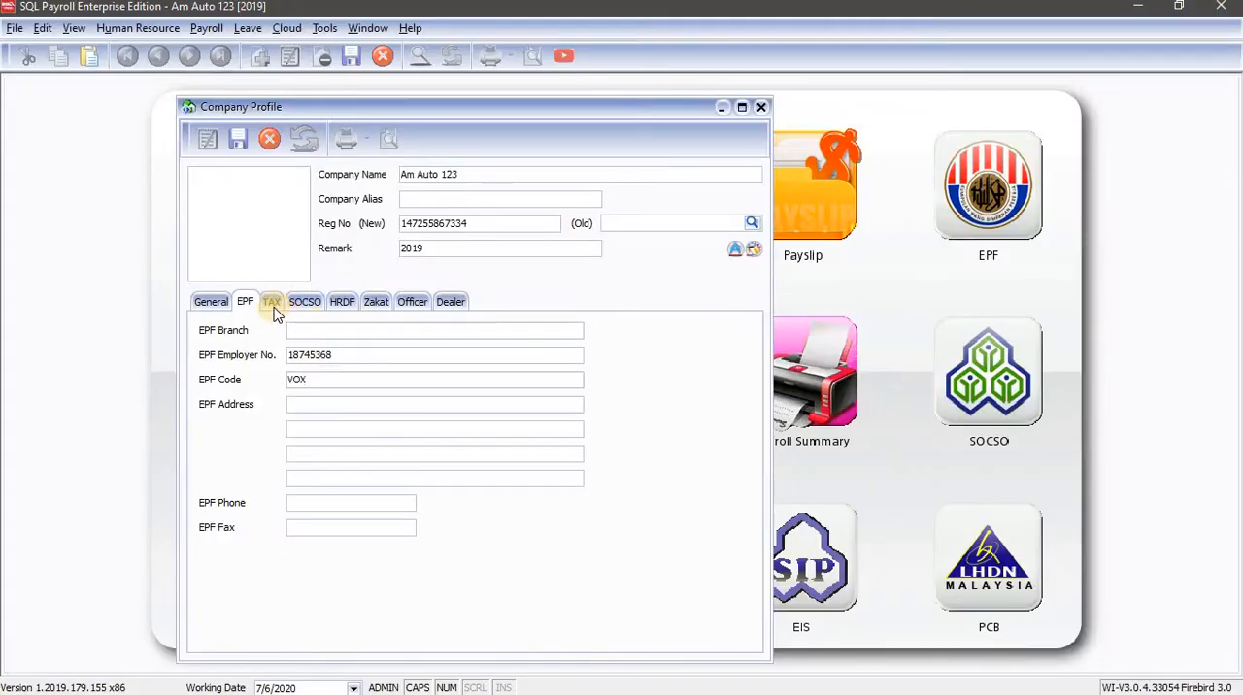
click(271, 301)
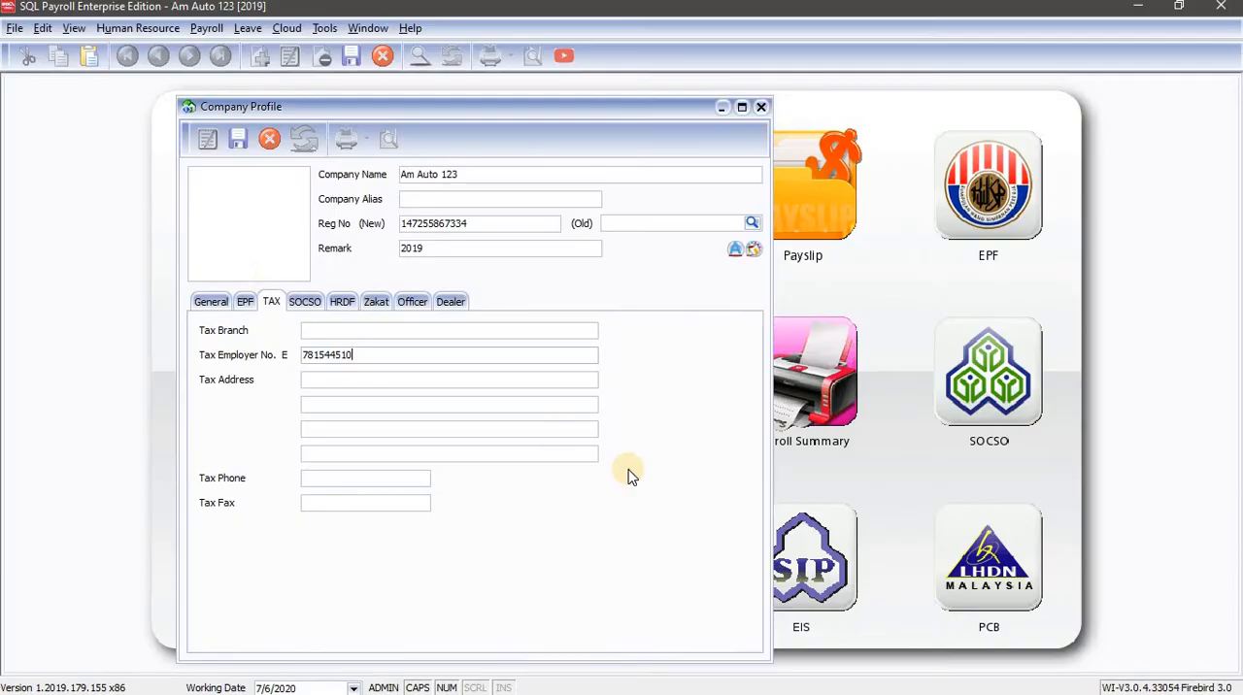
click(305, 301)
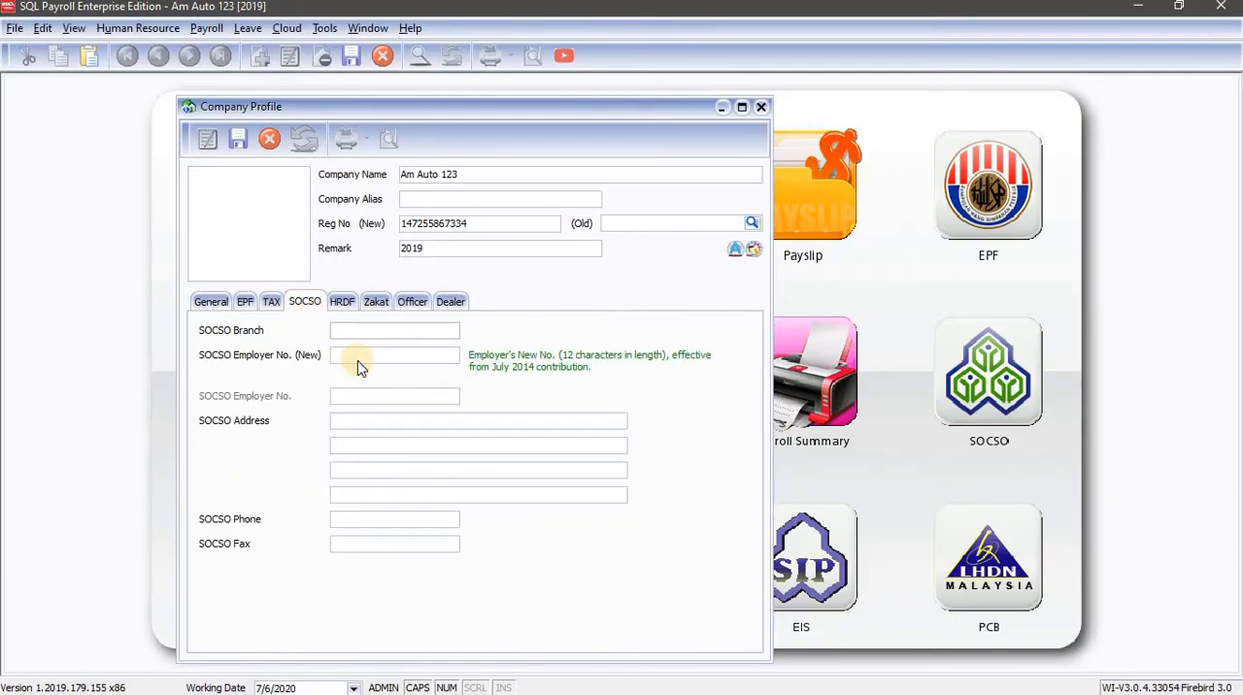
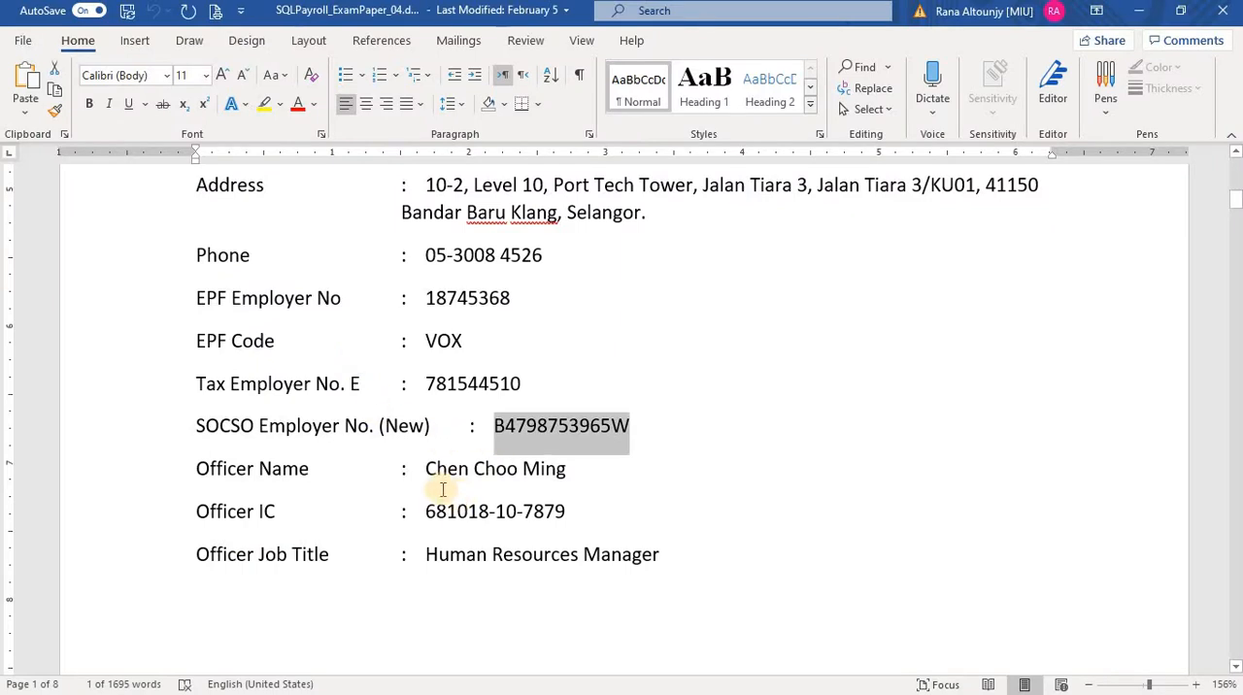
click(518, 468)
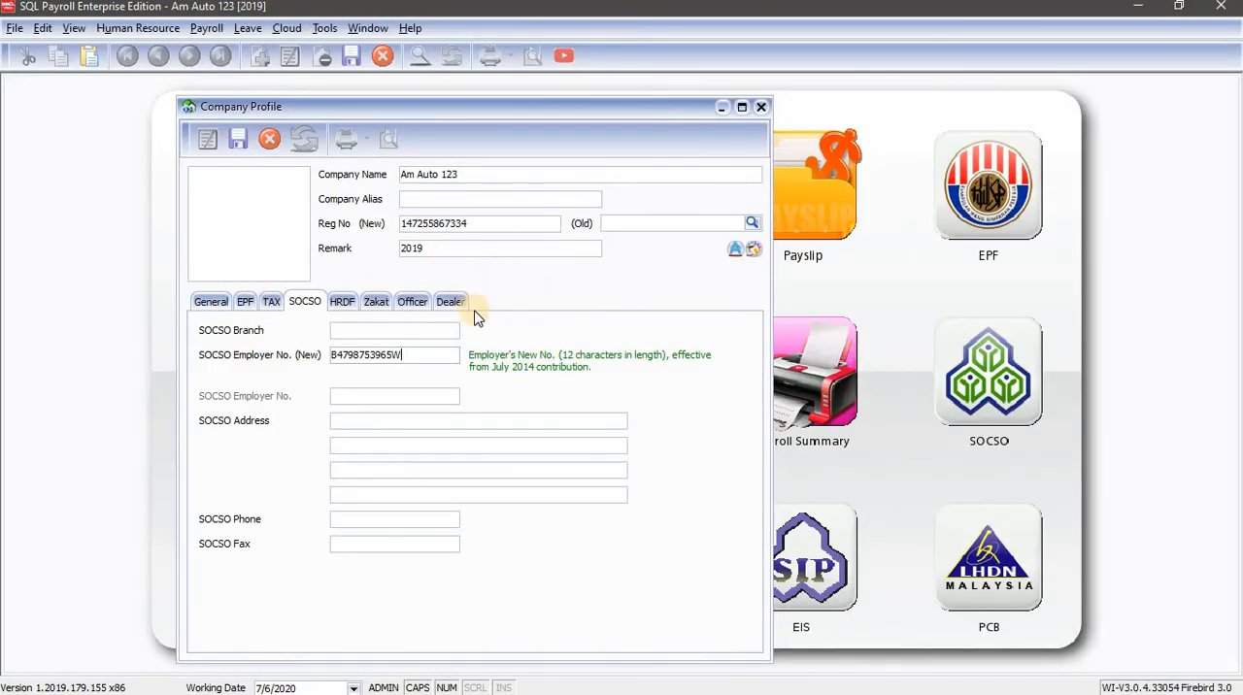
click(412, 301)
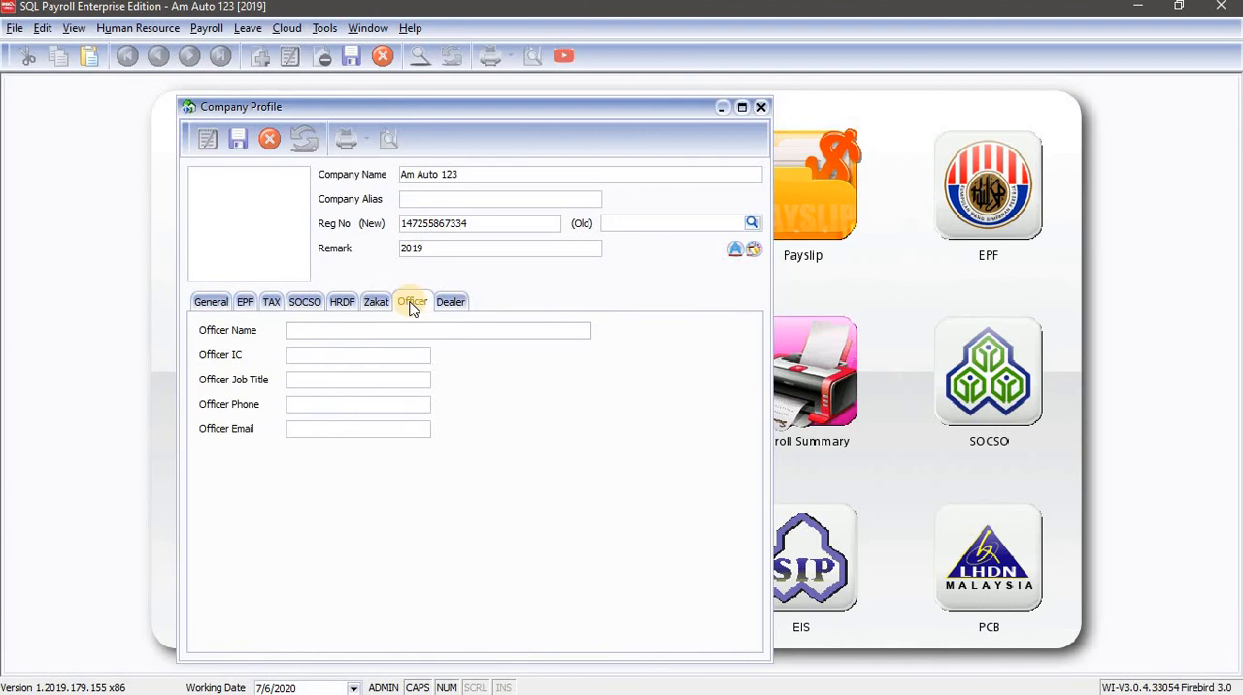
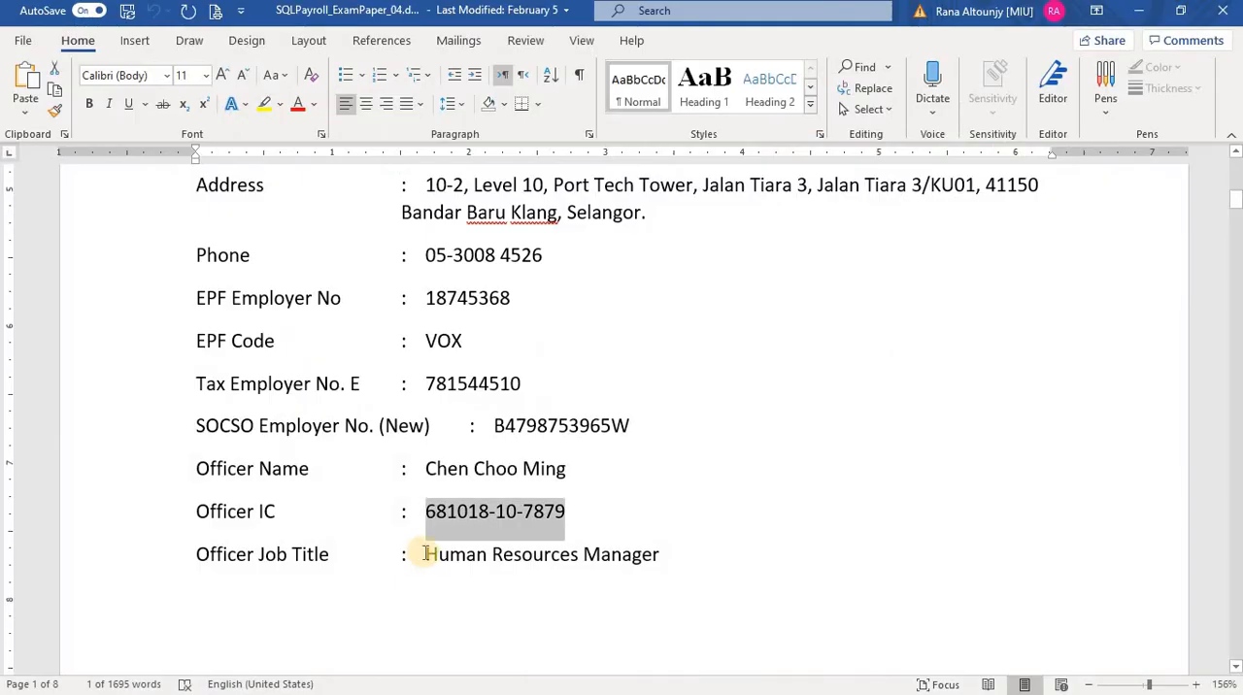
drag(425, 554, 658, 556)
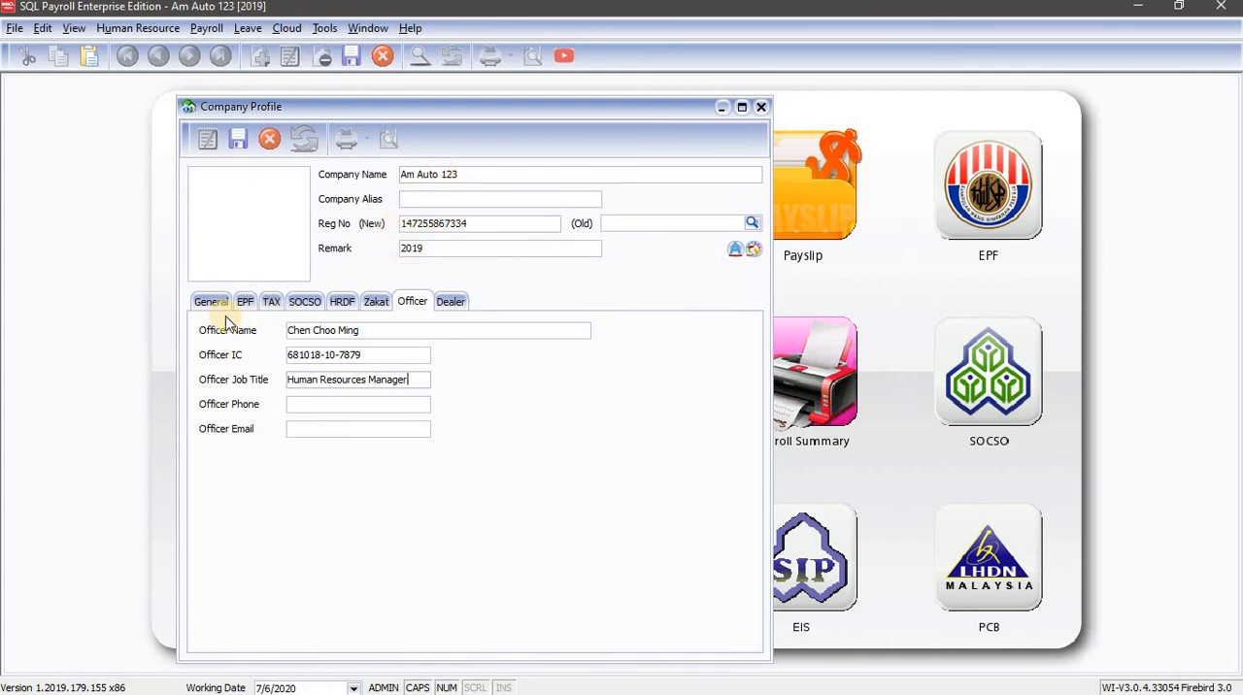
Step: Recheck the General, EPF, Tax, SOCSO and Officer details, then save the Am Auto 123 profile
click(209, 301)
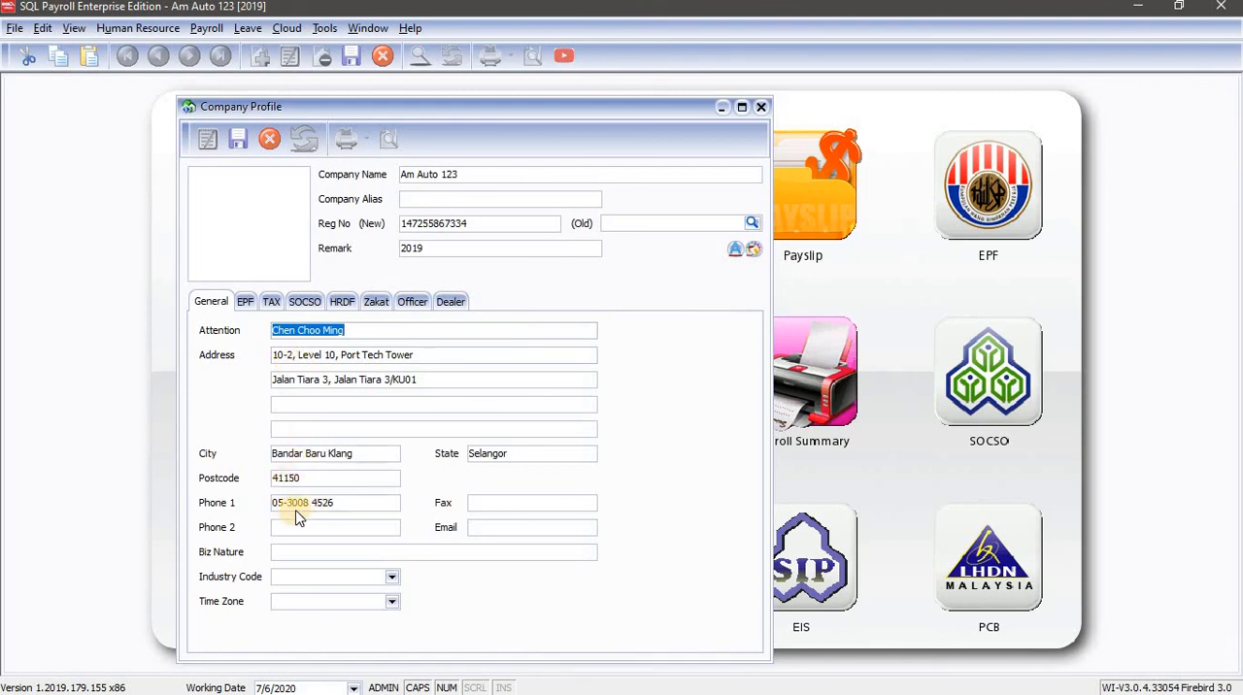
click(245, 301)
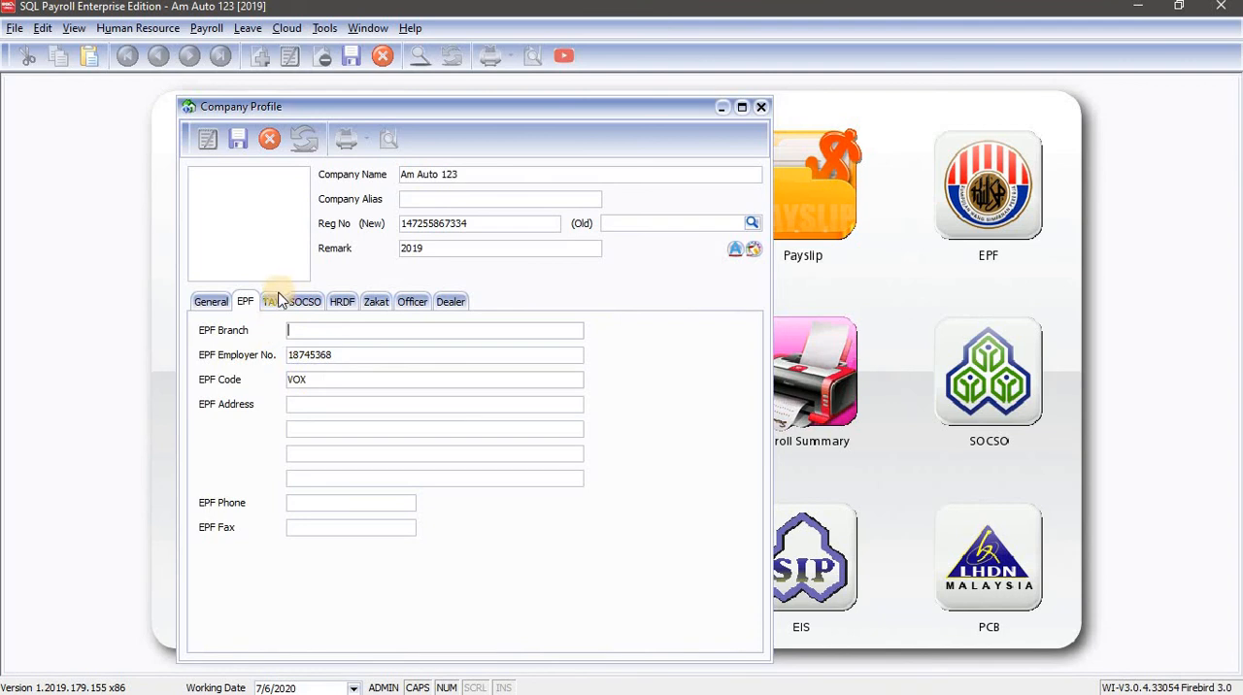
click(272, 301)
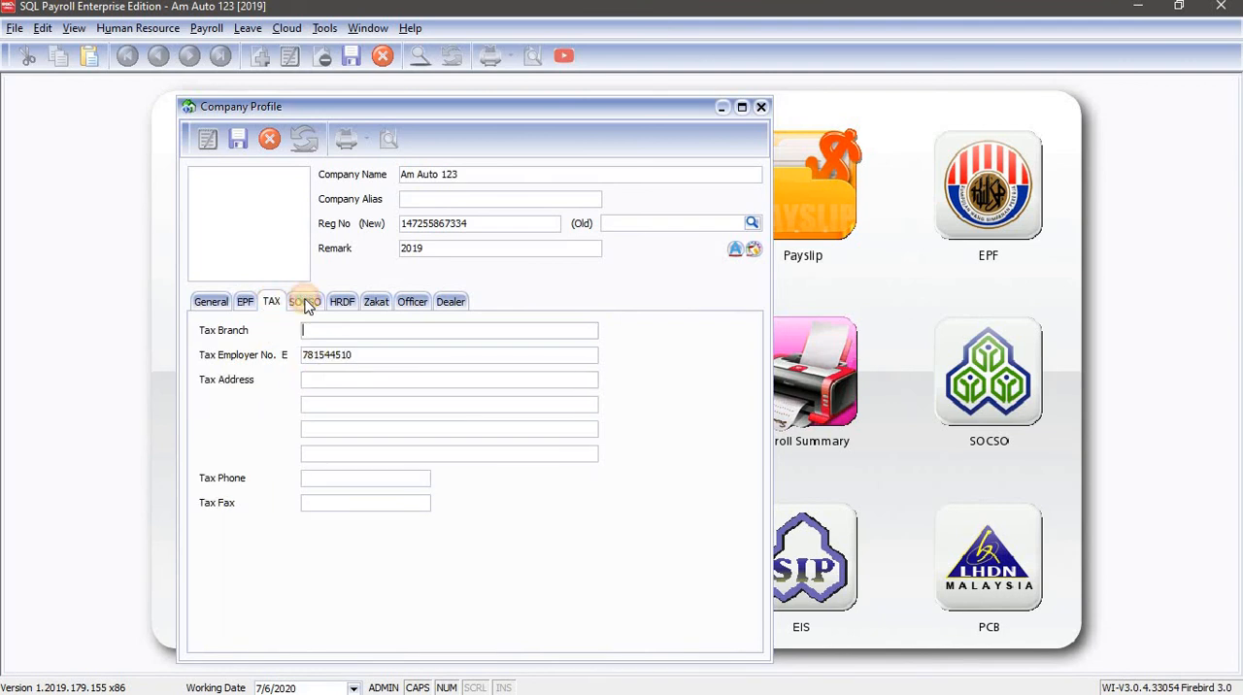
click(303, 301)
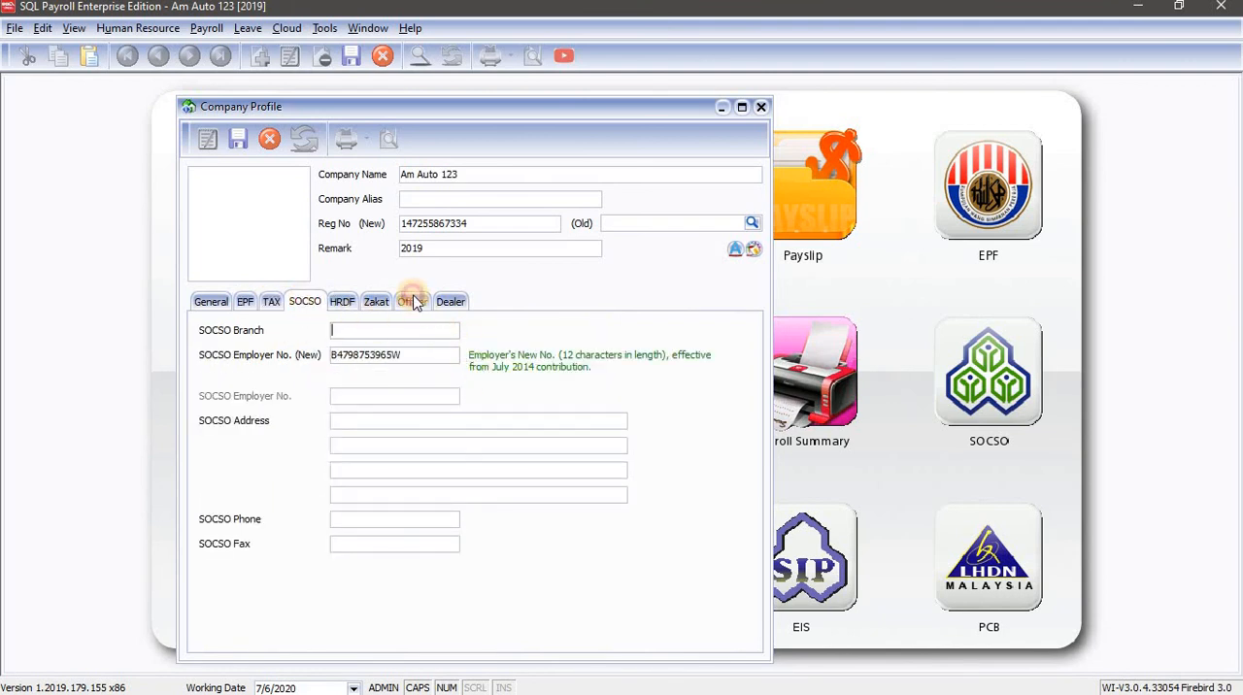
click(411, 301)
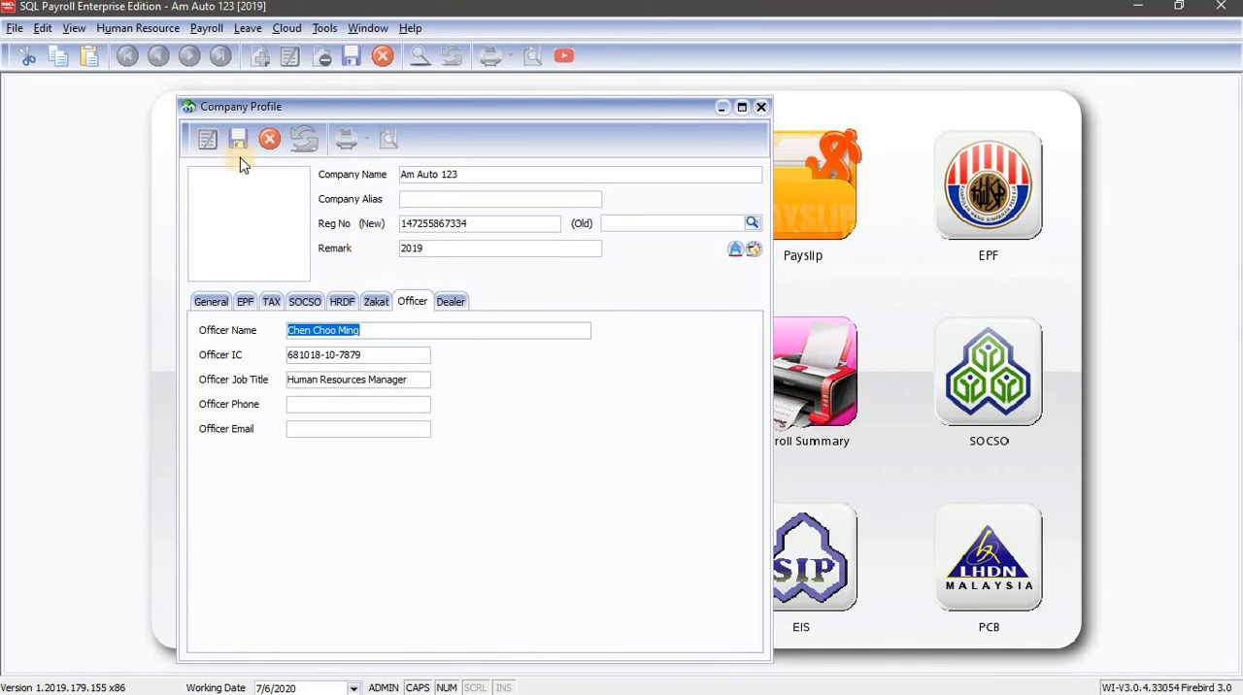
mouse_move(241, 140)
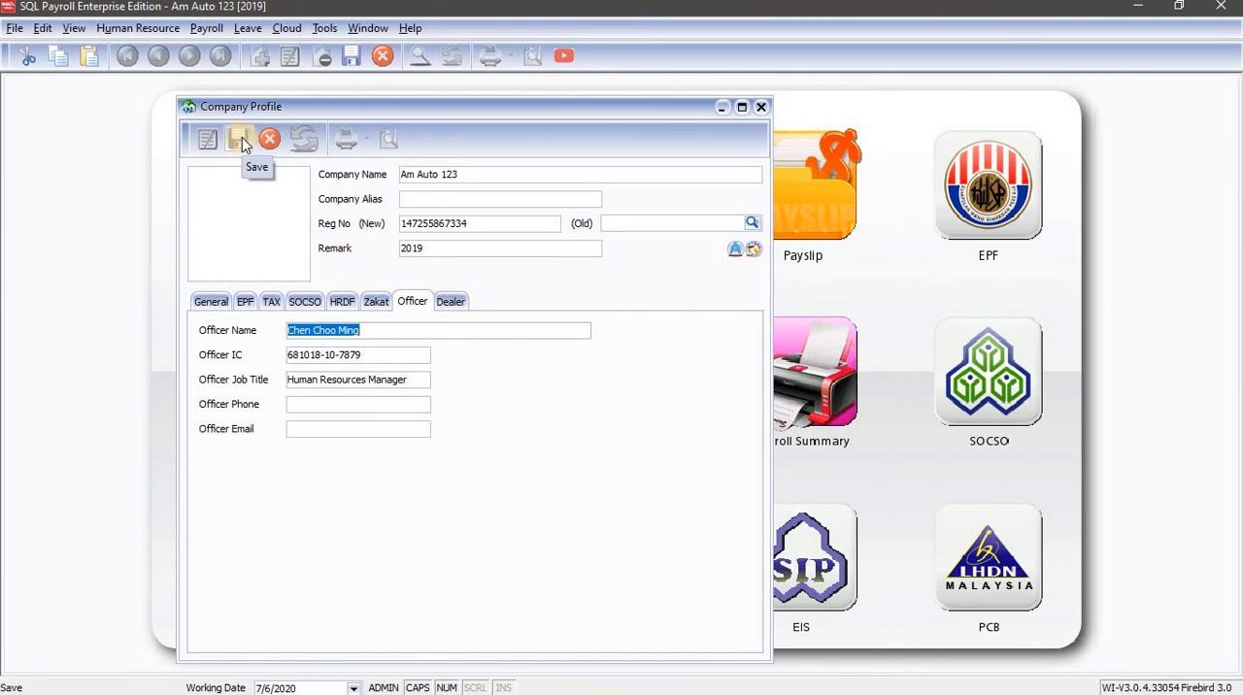
click(240, 140)
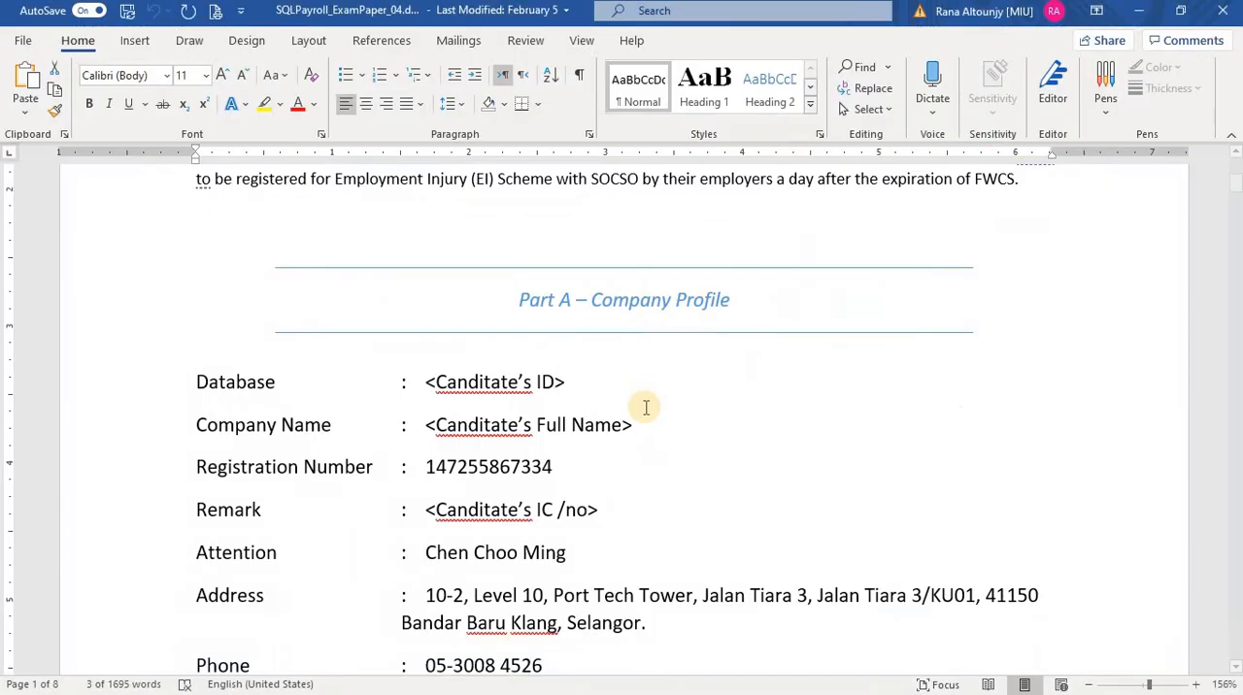
Step: Scroll the exam paper down to Part B – Human Resource with departments HR, ACC and TP
scroll(down, 3)
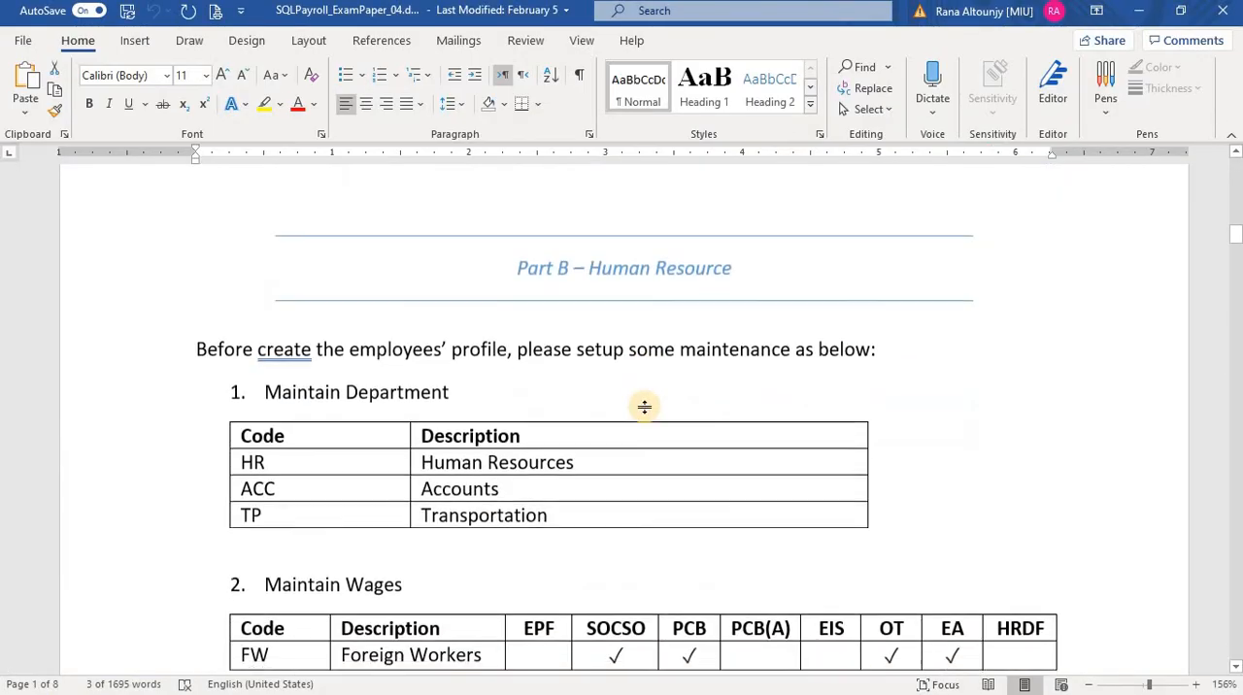
scroll(down, 3)
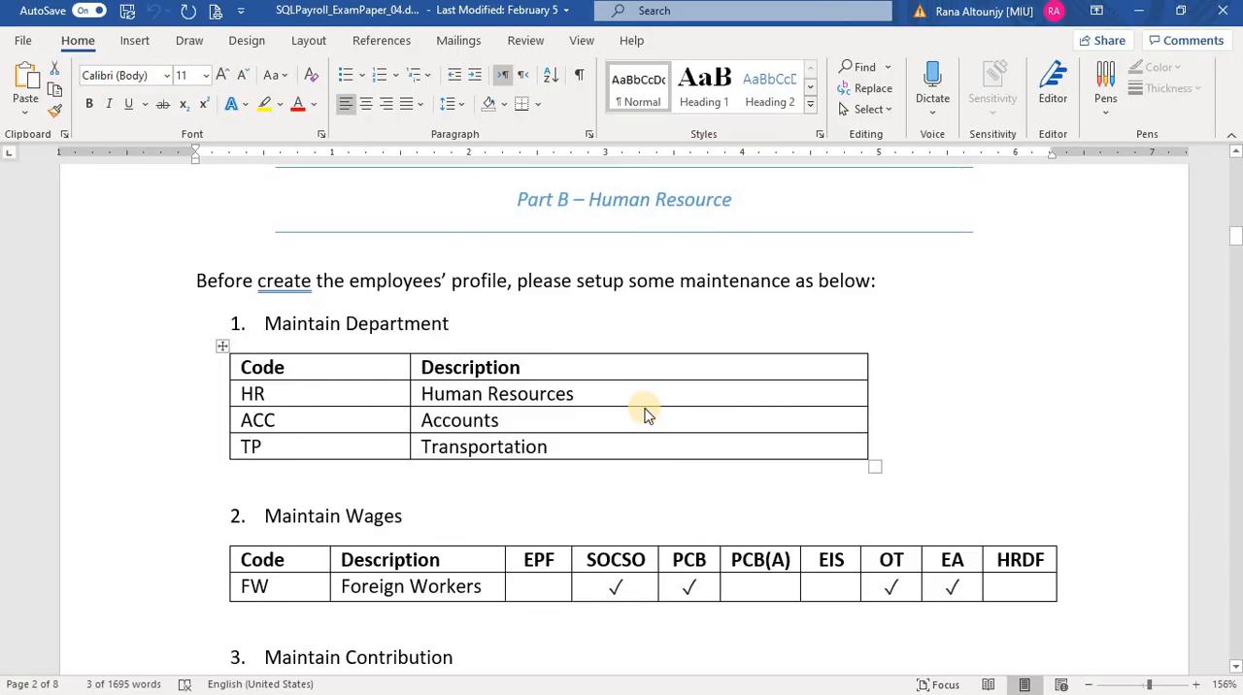